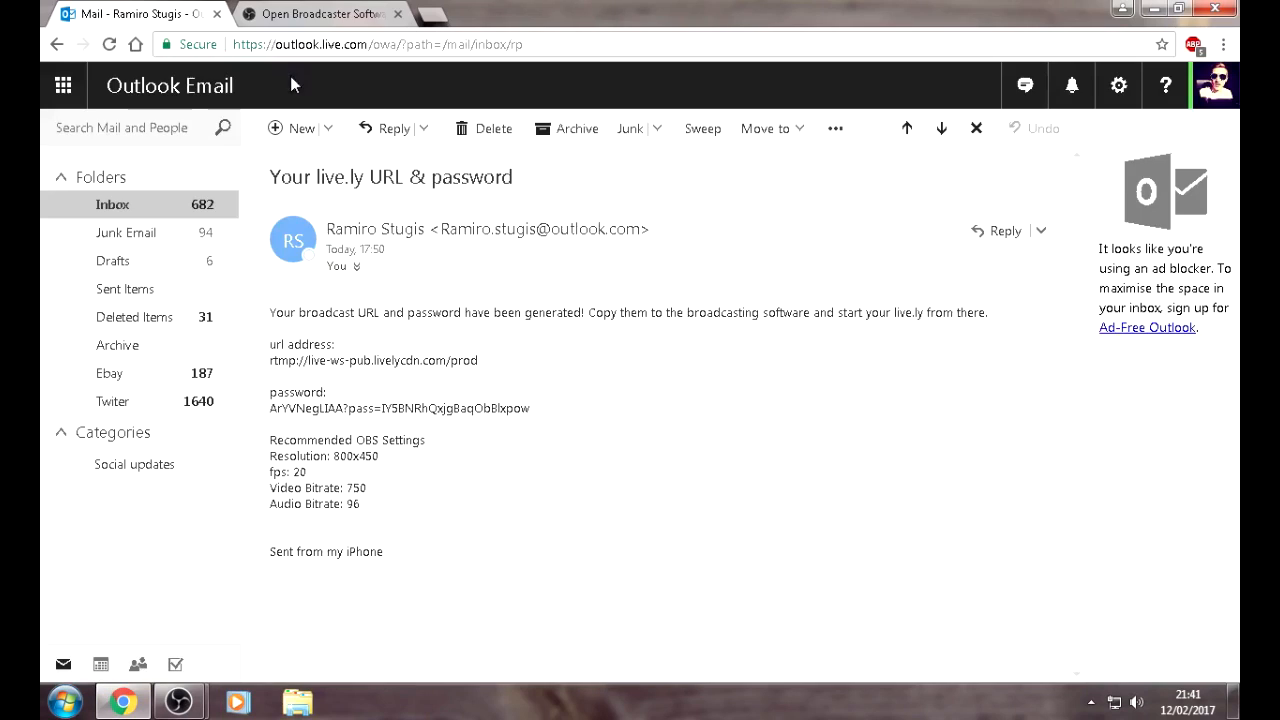
Switch Chrome from the mailbox to the Open Broadcaster Software website tab.
click(330, 14)
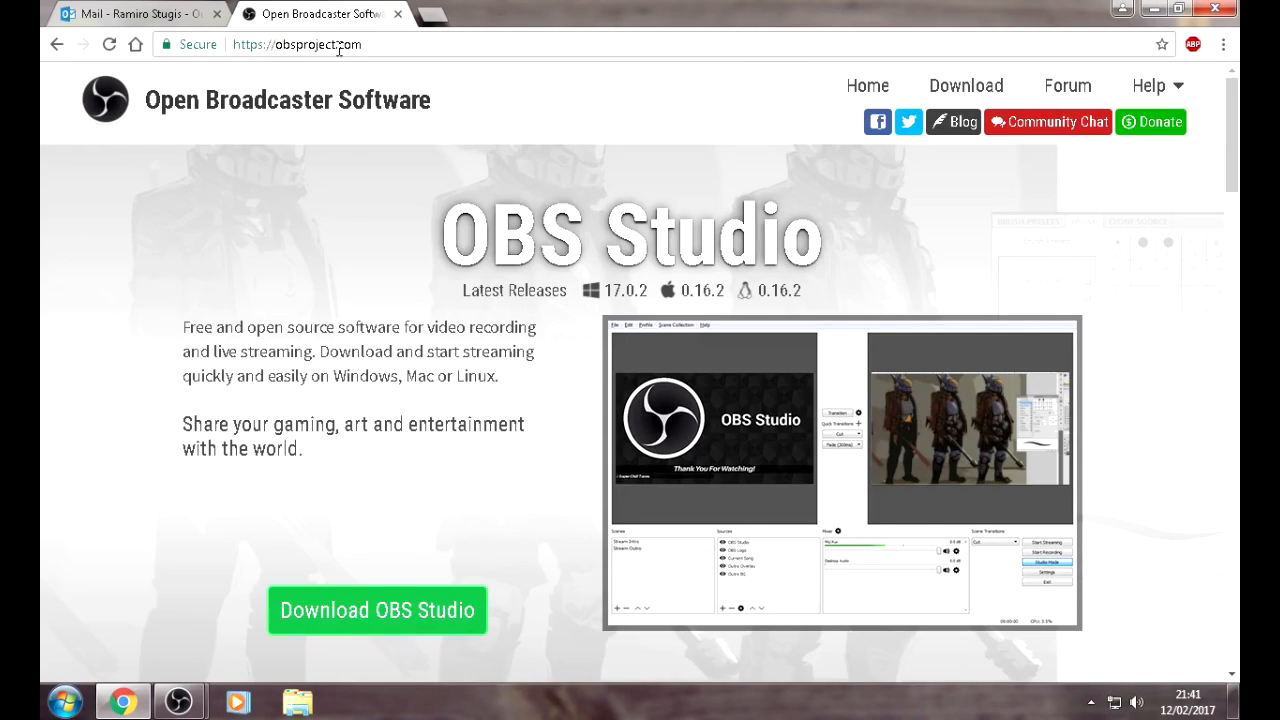
mouse_move(357, 523)
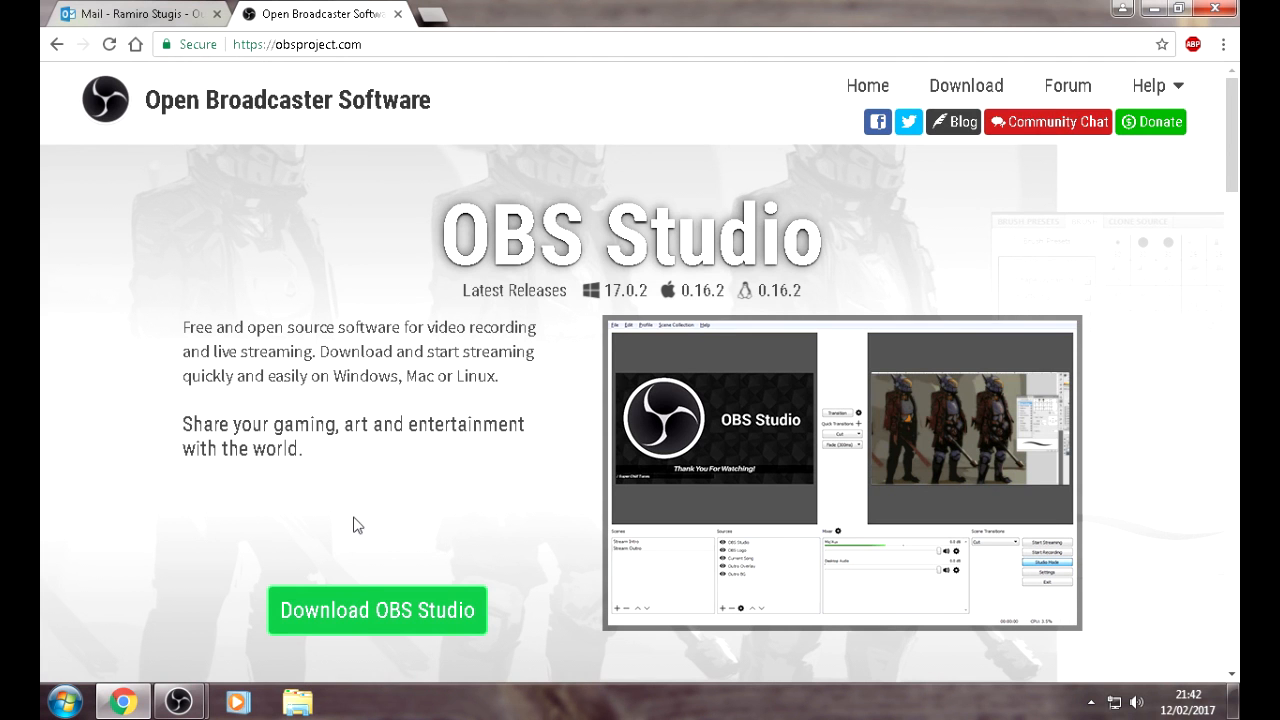
mouse_move(362, 574)
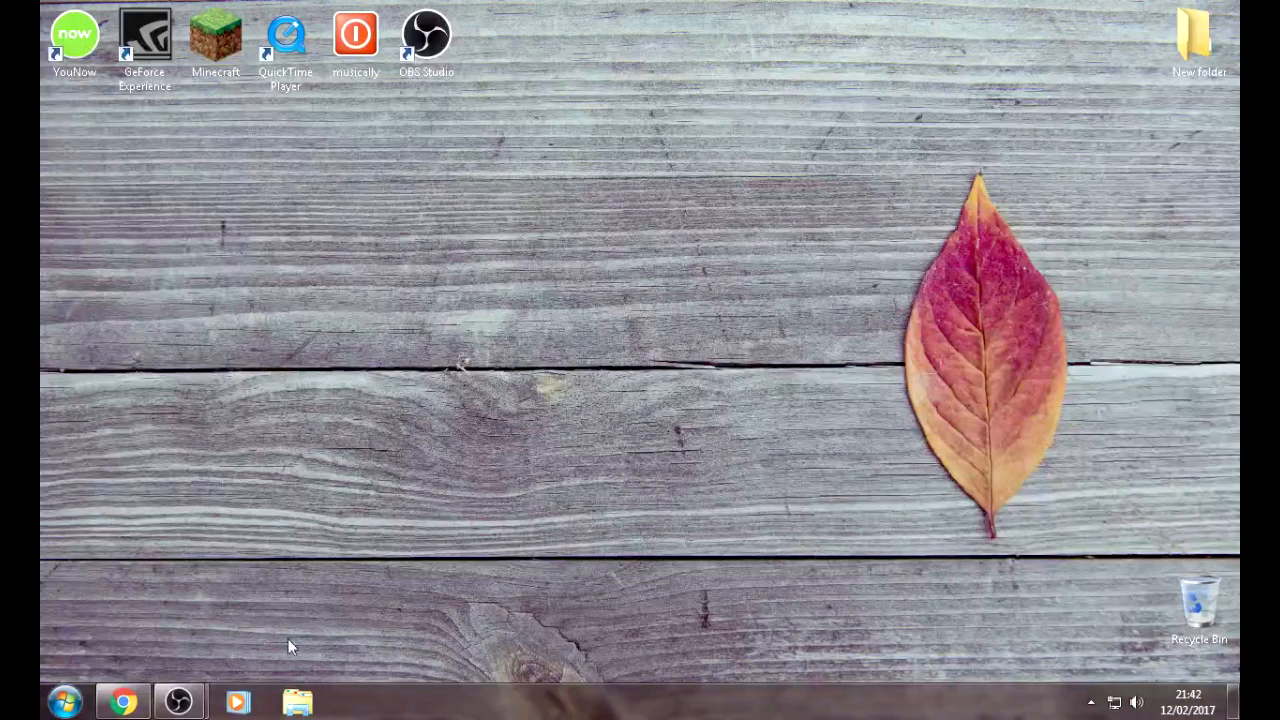
mouse_move(847, 425)
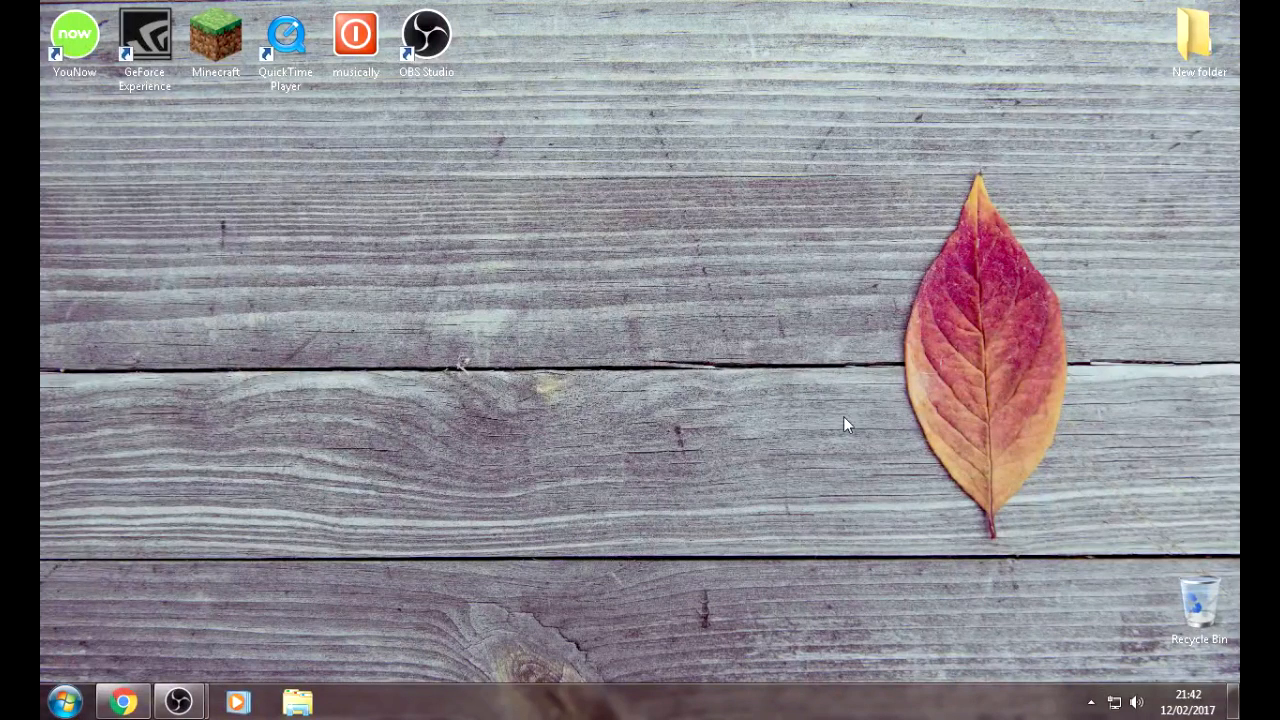
mouse_move(688, 340)
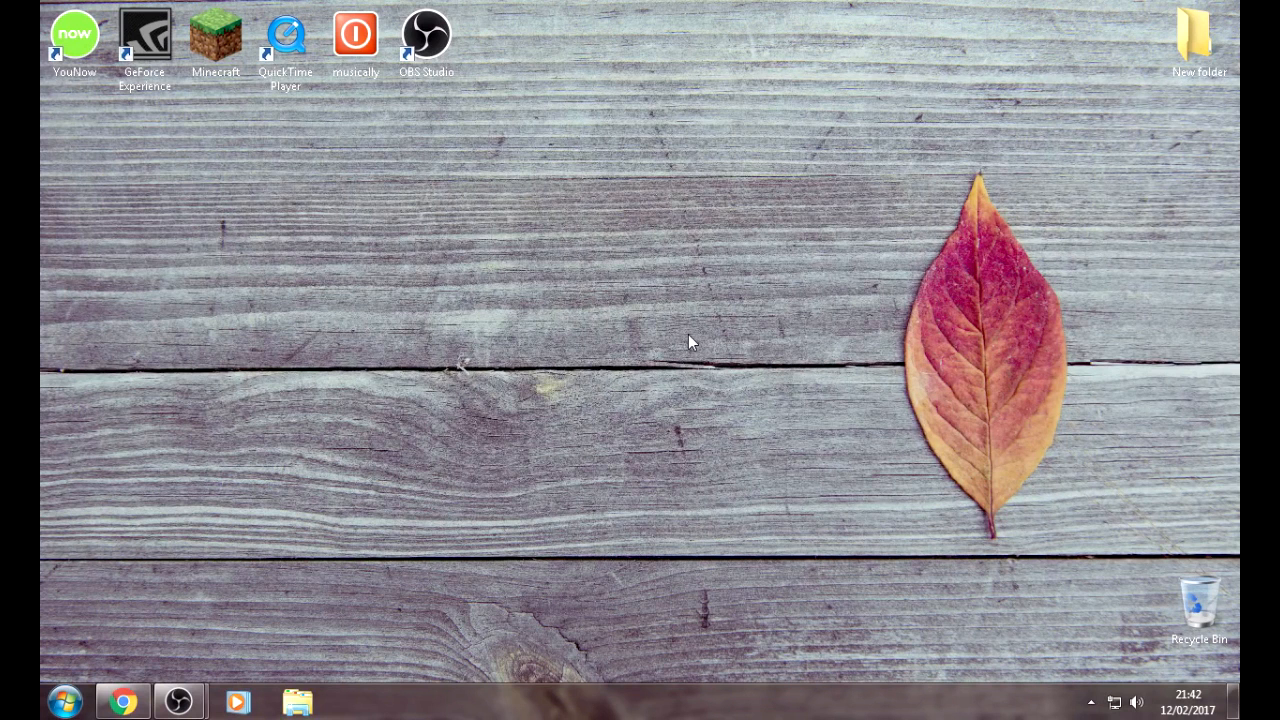
mouse_move(189, 703)
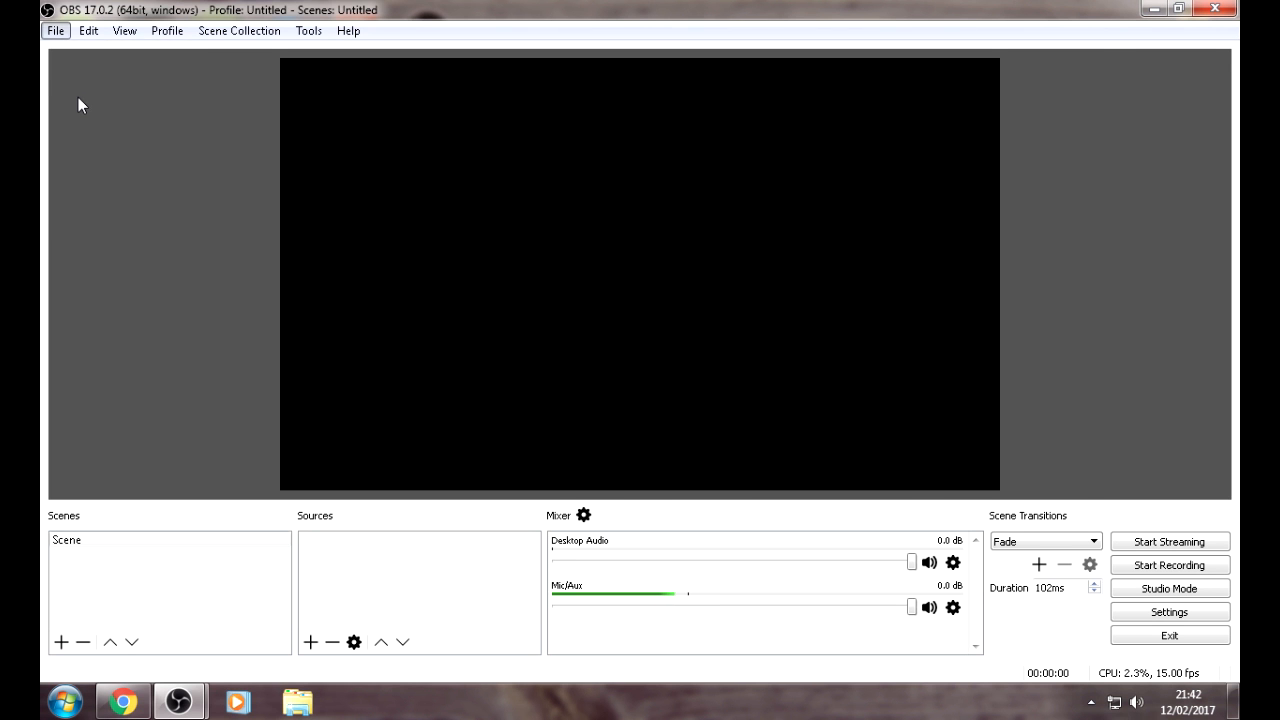
Set the OBS stream type to Custom Streaming Server in the Stream settings.
click(1169, 612)
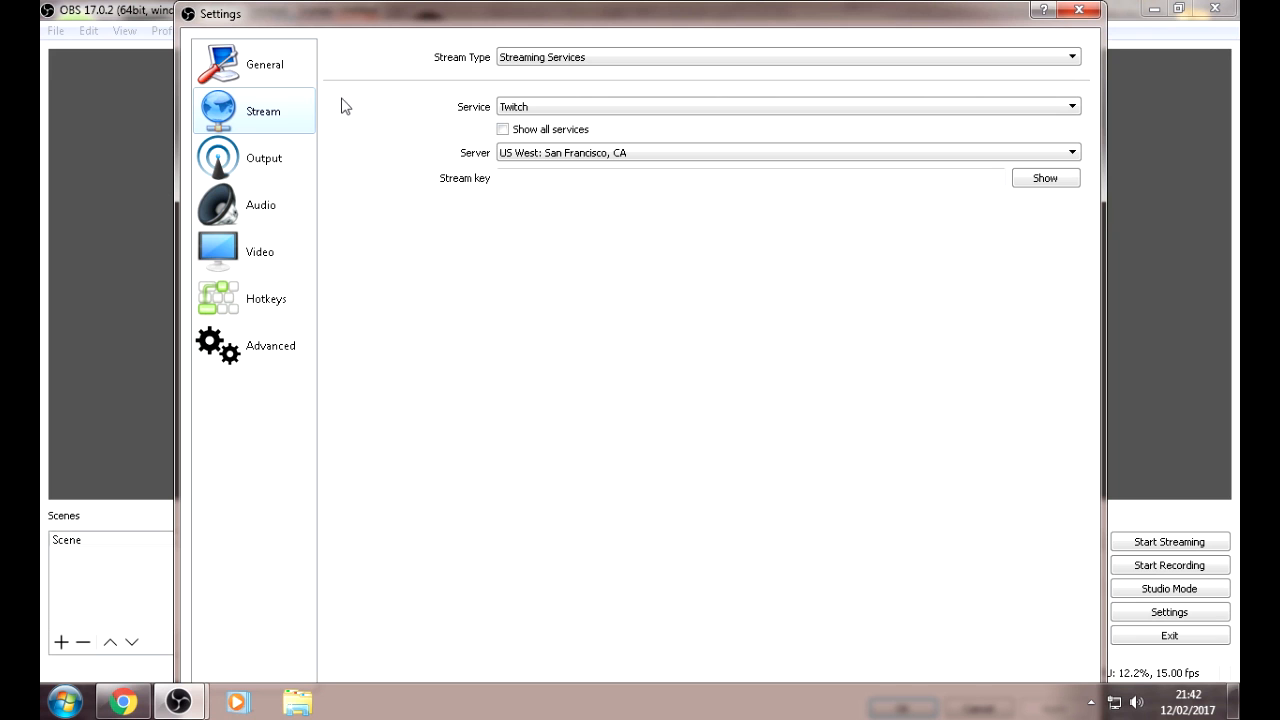
mouse_move(434, 66)
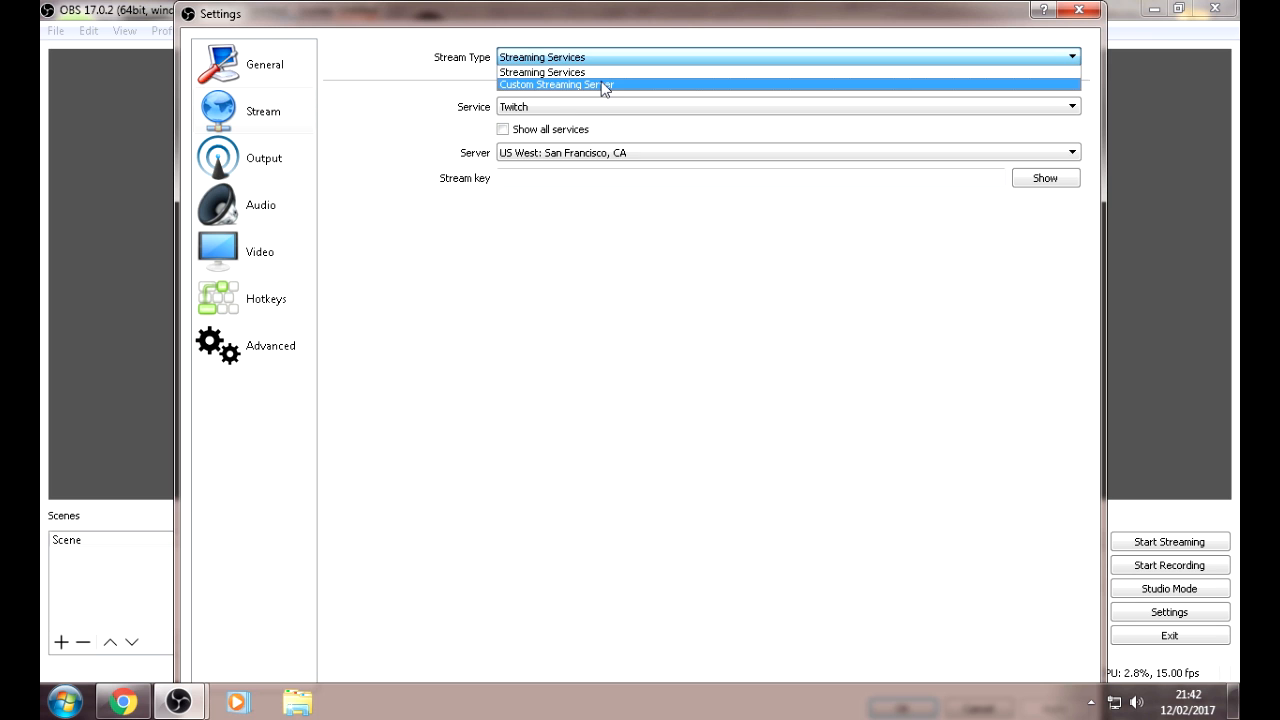
click(566, 88)
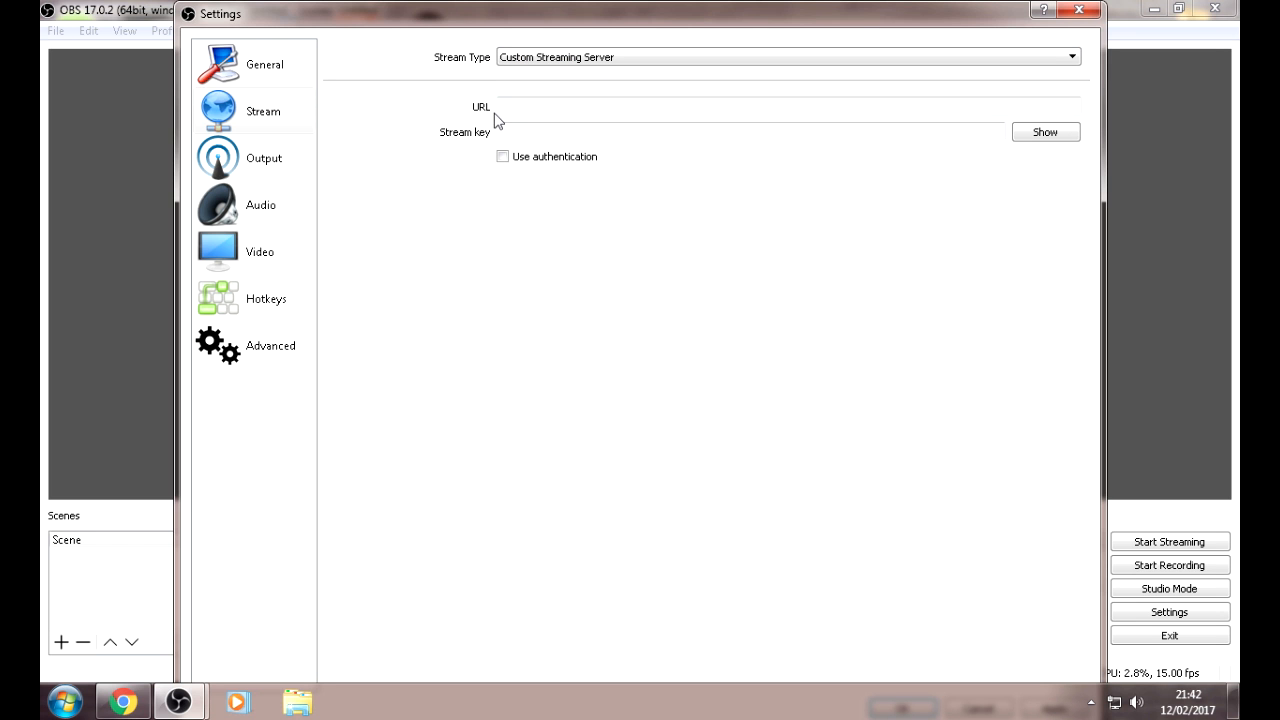
mouse_move(487, 139)
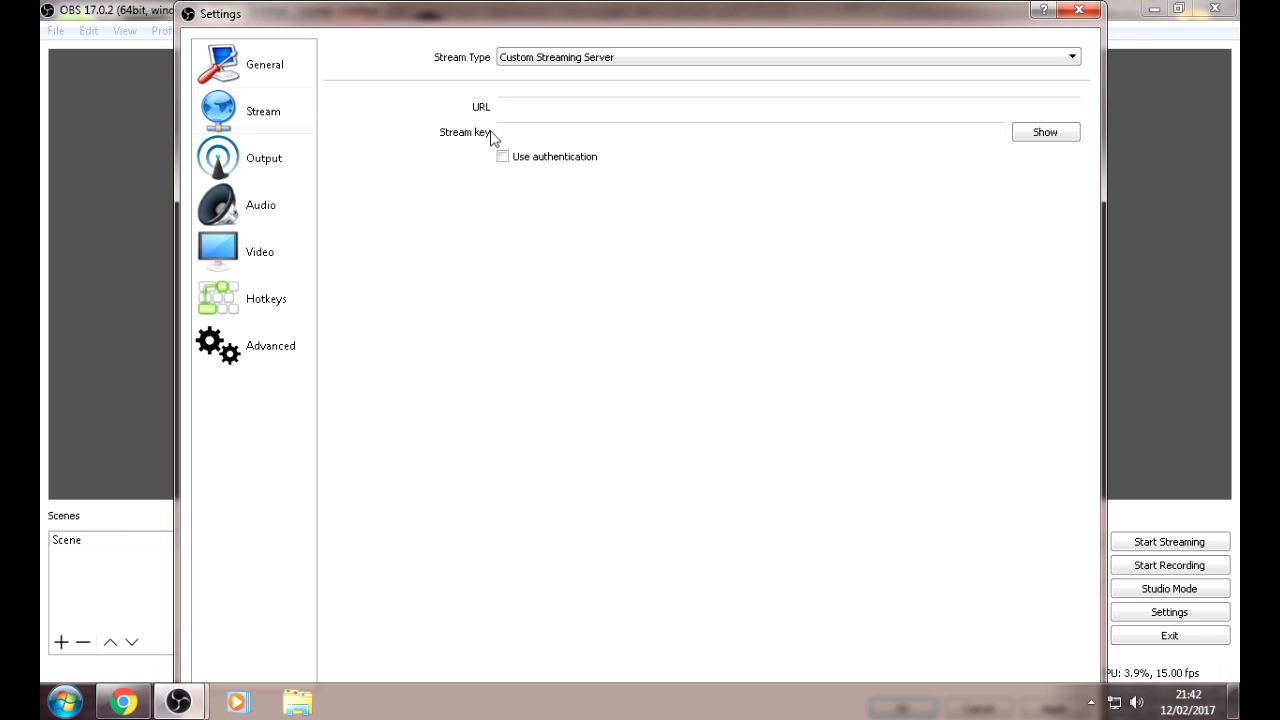
mouse_move(435, 48)
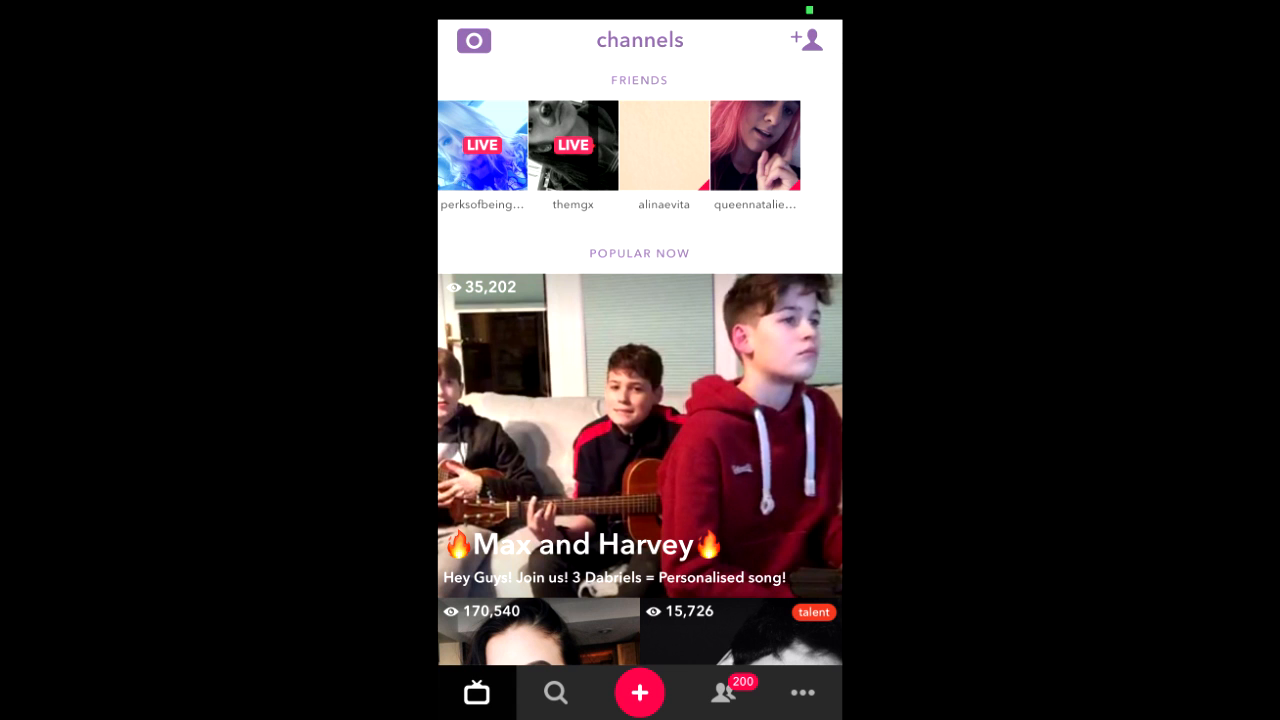
Start a new live.ly live broadcast set to broadcast from a PC.
click(639, 692)
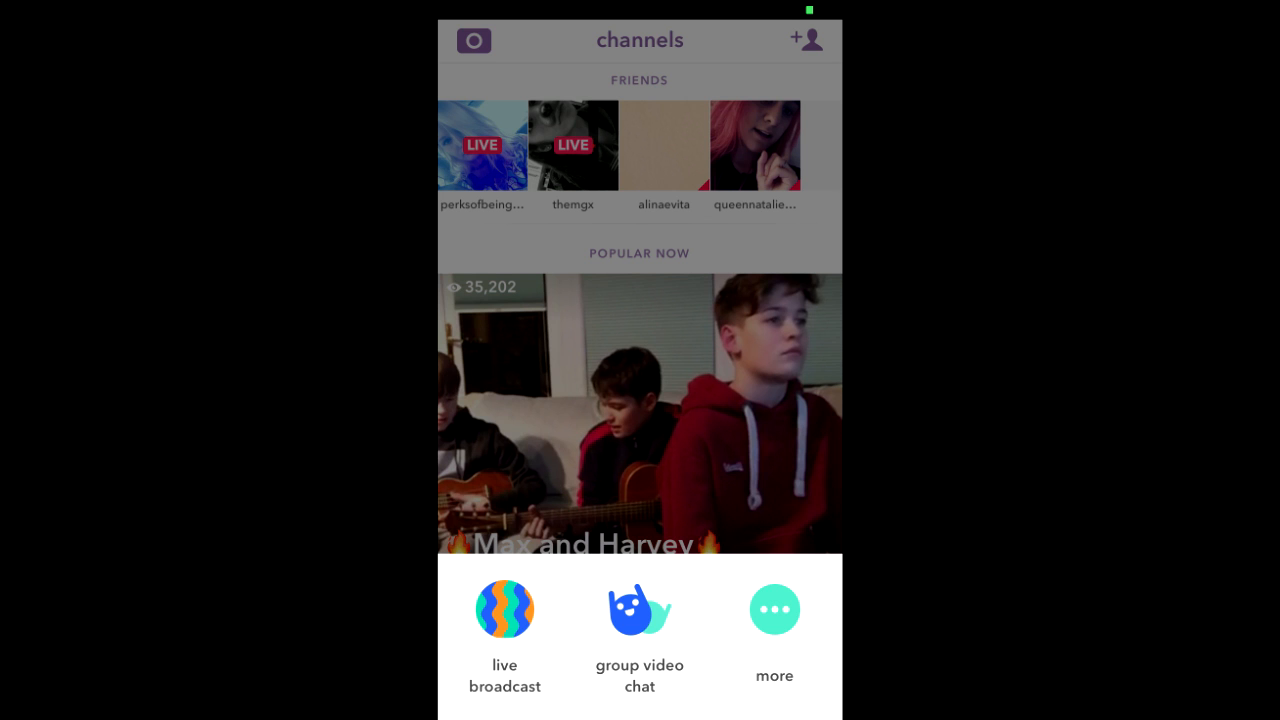
click(504, 609)
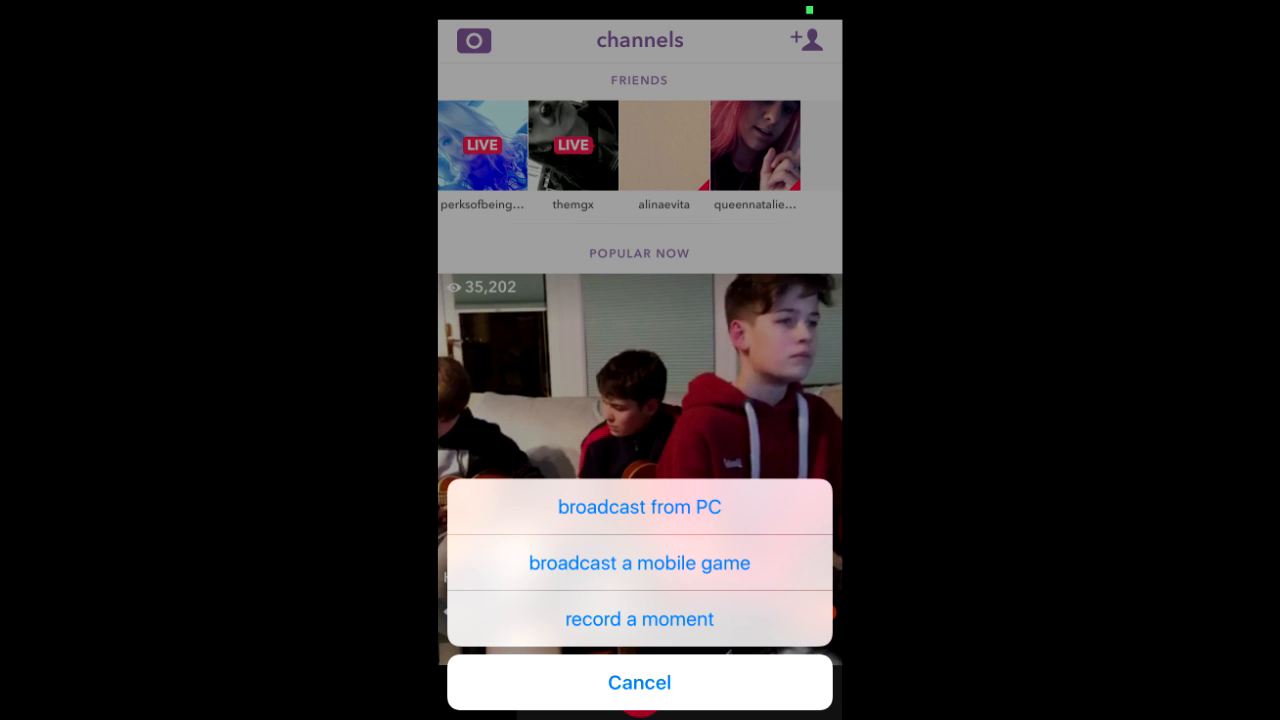
click(639, 507)
text(YouTube)
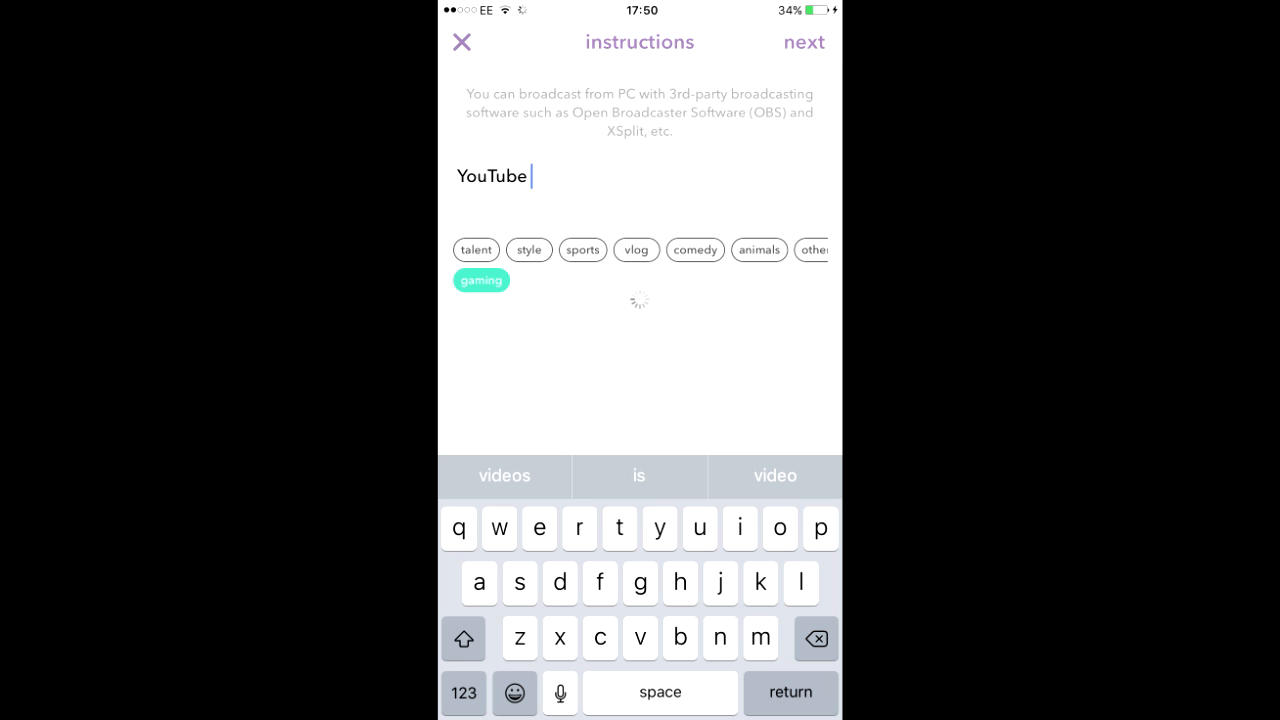
Generate the PC broadcast URL and password and email them to the computer.
click(794, 42)
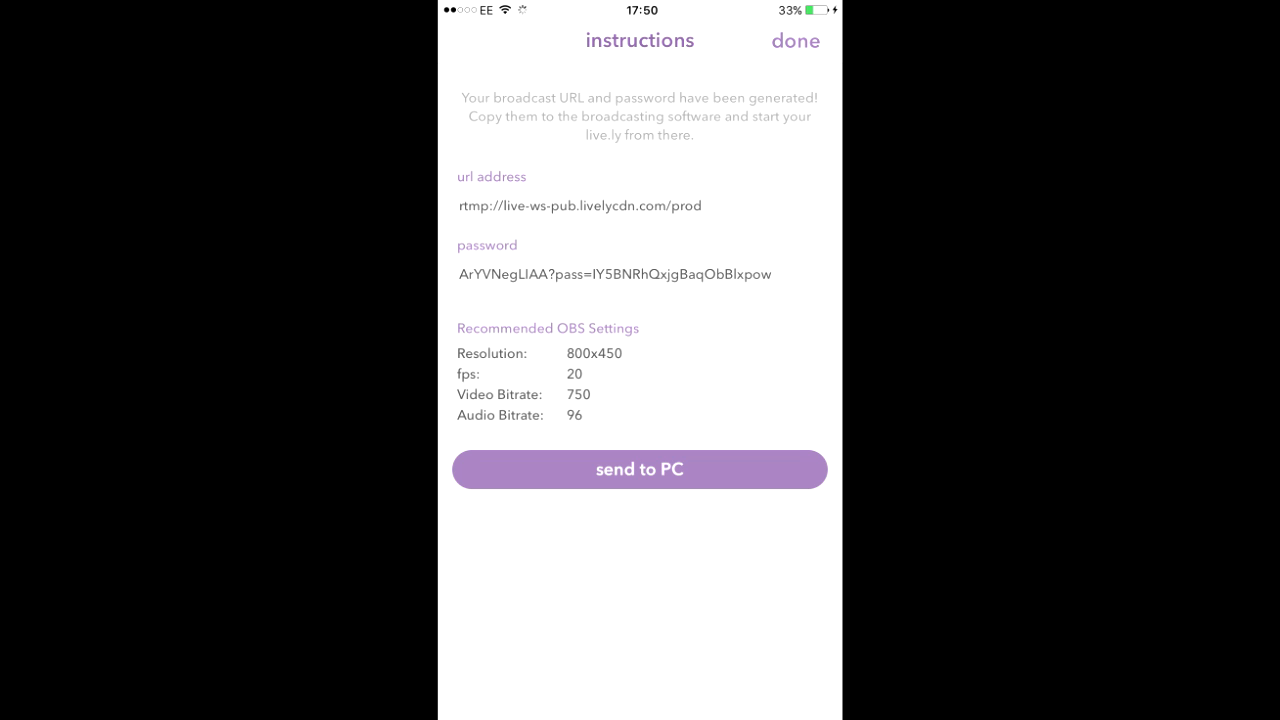
click(639, 469)
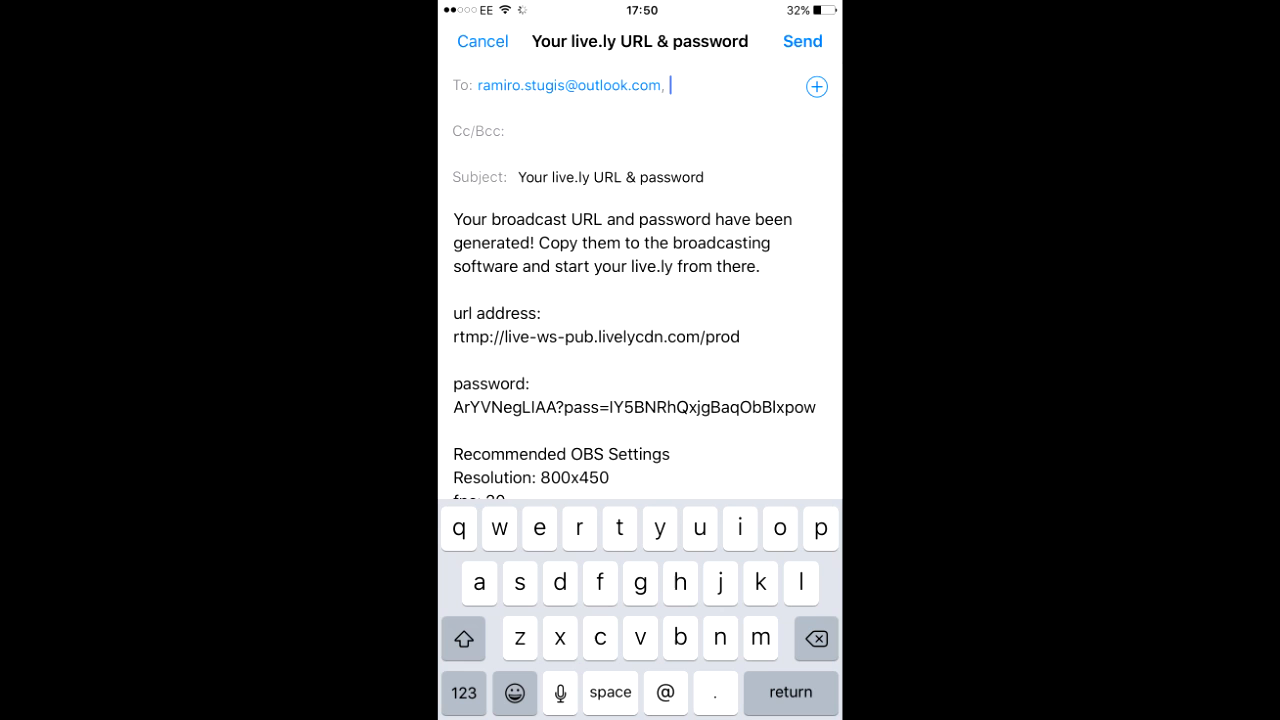
click(802, 41)
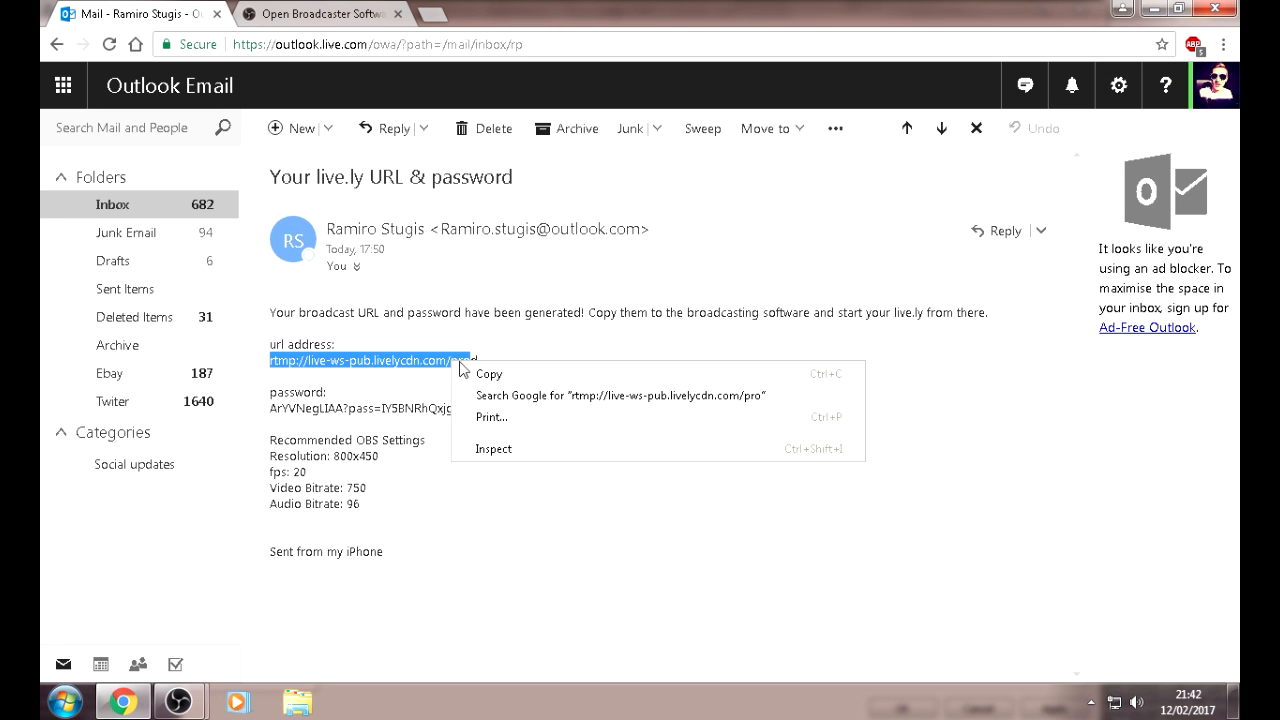
Copy the rtmp URL and password from the live.ly email and return to OBS Studio.
click(489, 373)
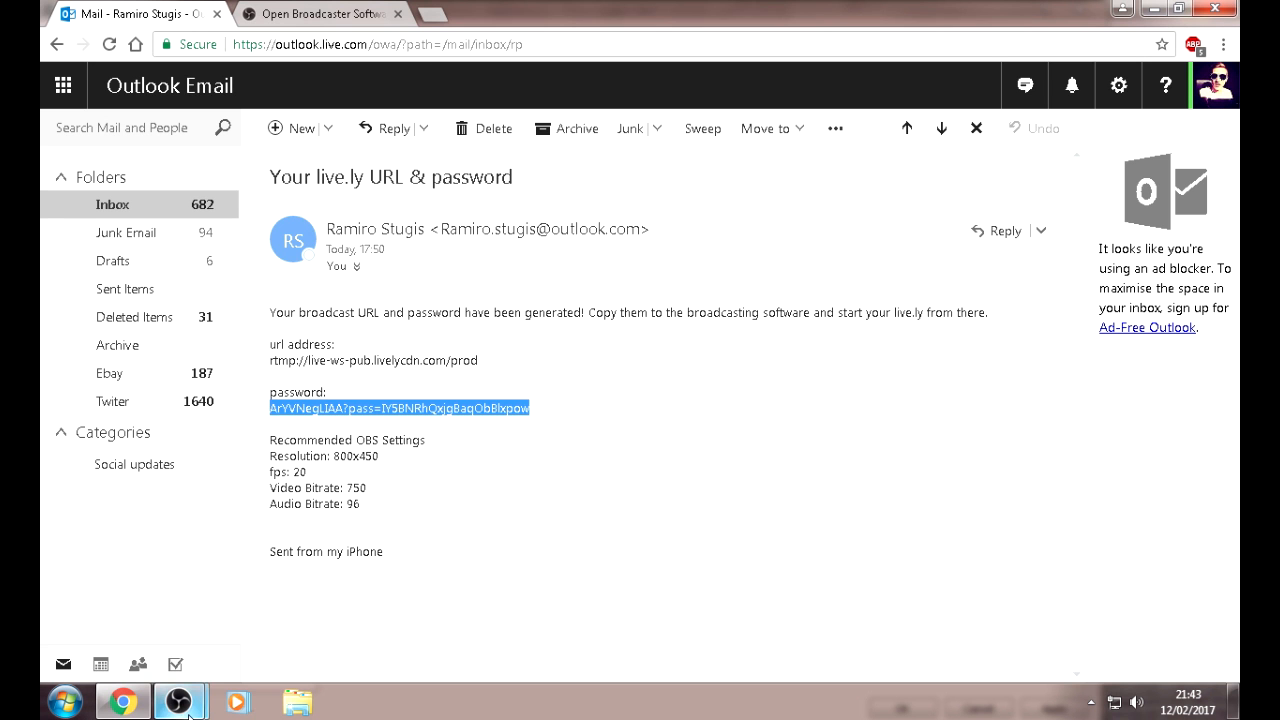
click(187, 703)
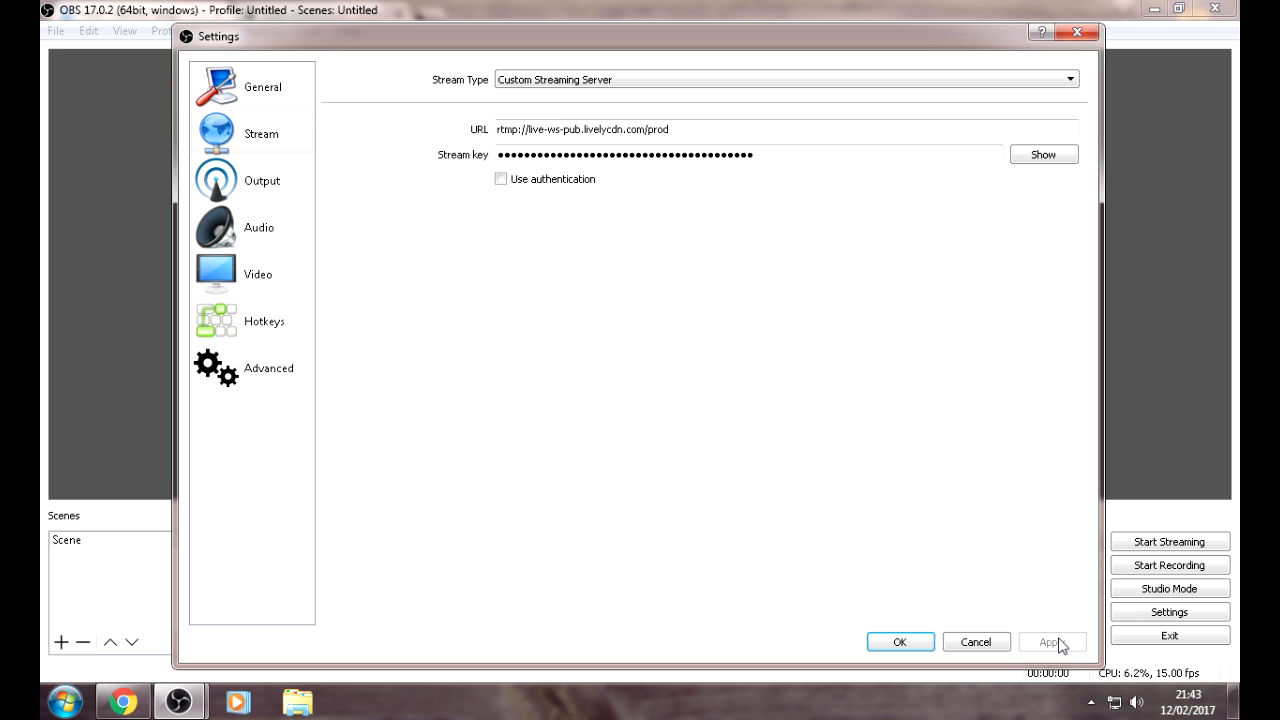
mouse_move(320, 104)
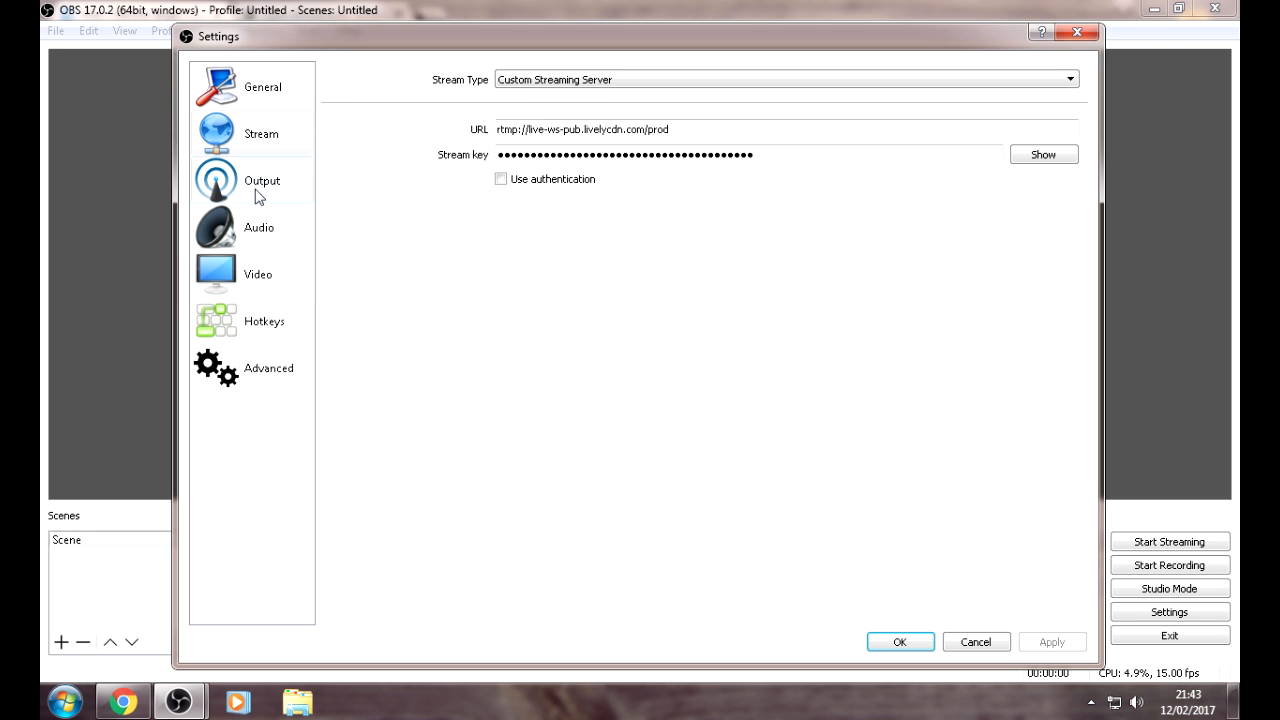
Set video base and output resolution to 800x450 at 20 fps and apply.
click(262, 180)
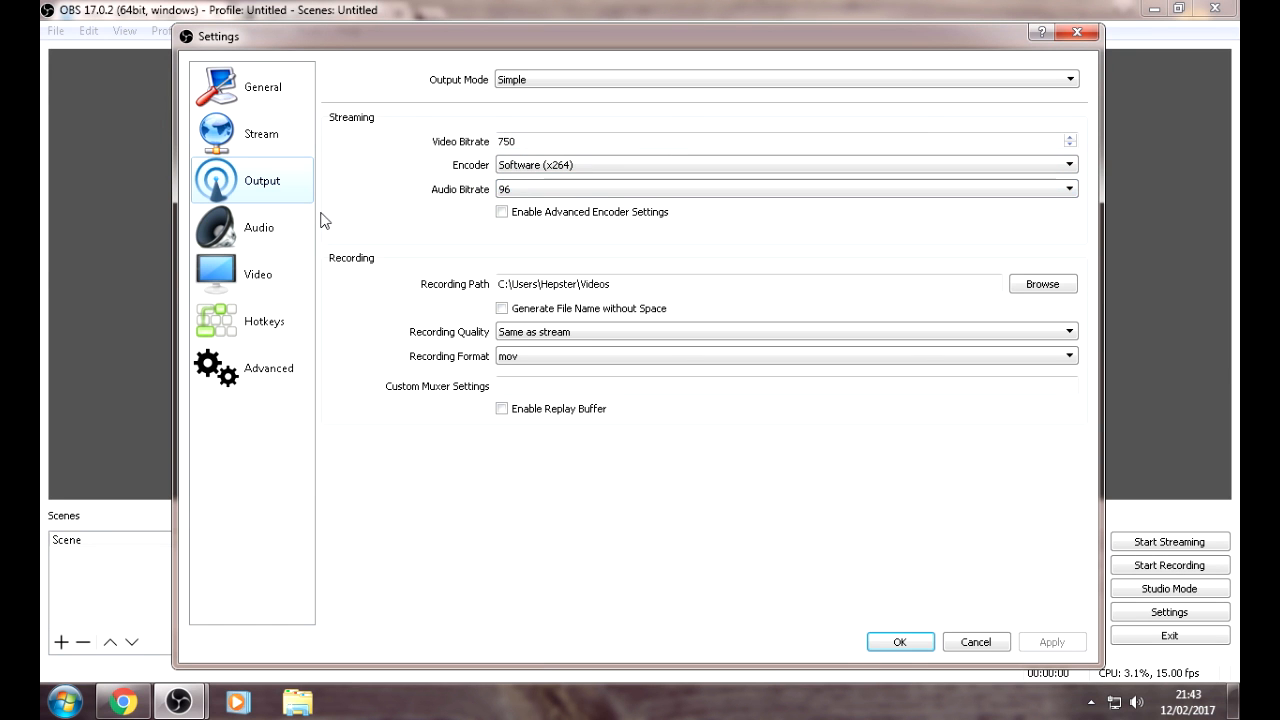
click(258, 273)
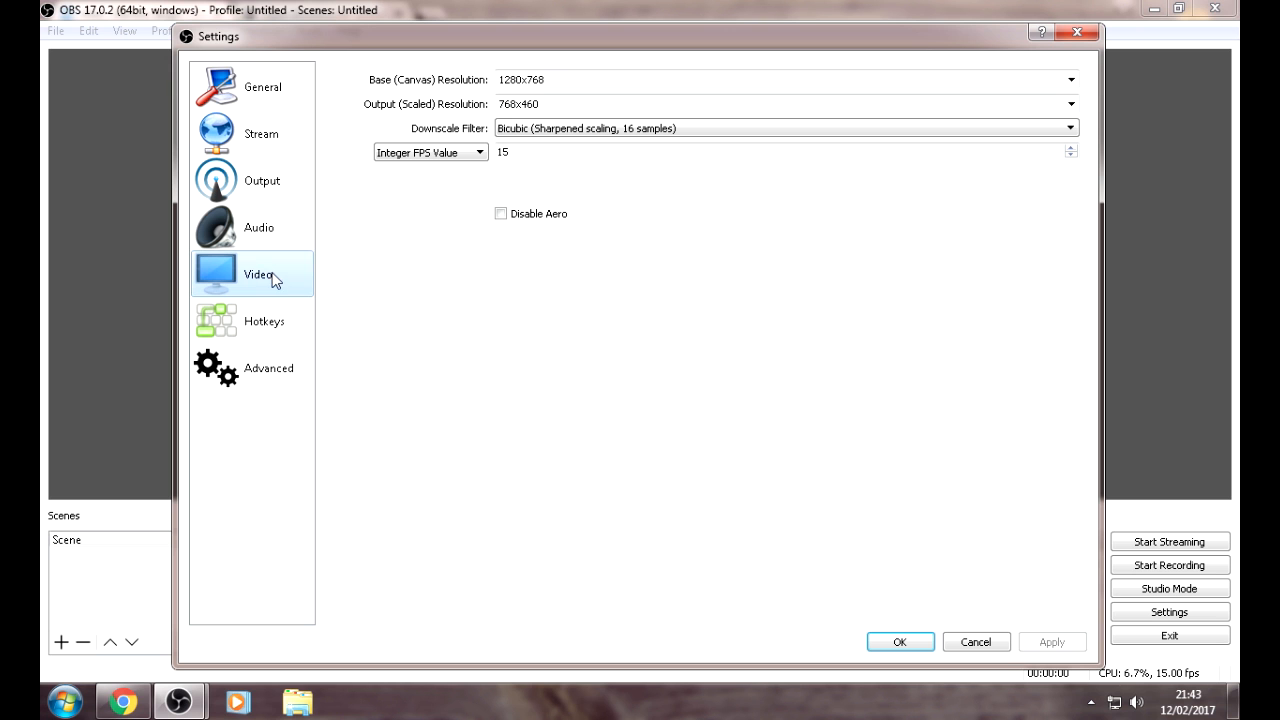
triple_click(535, 80)
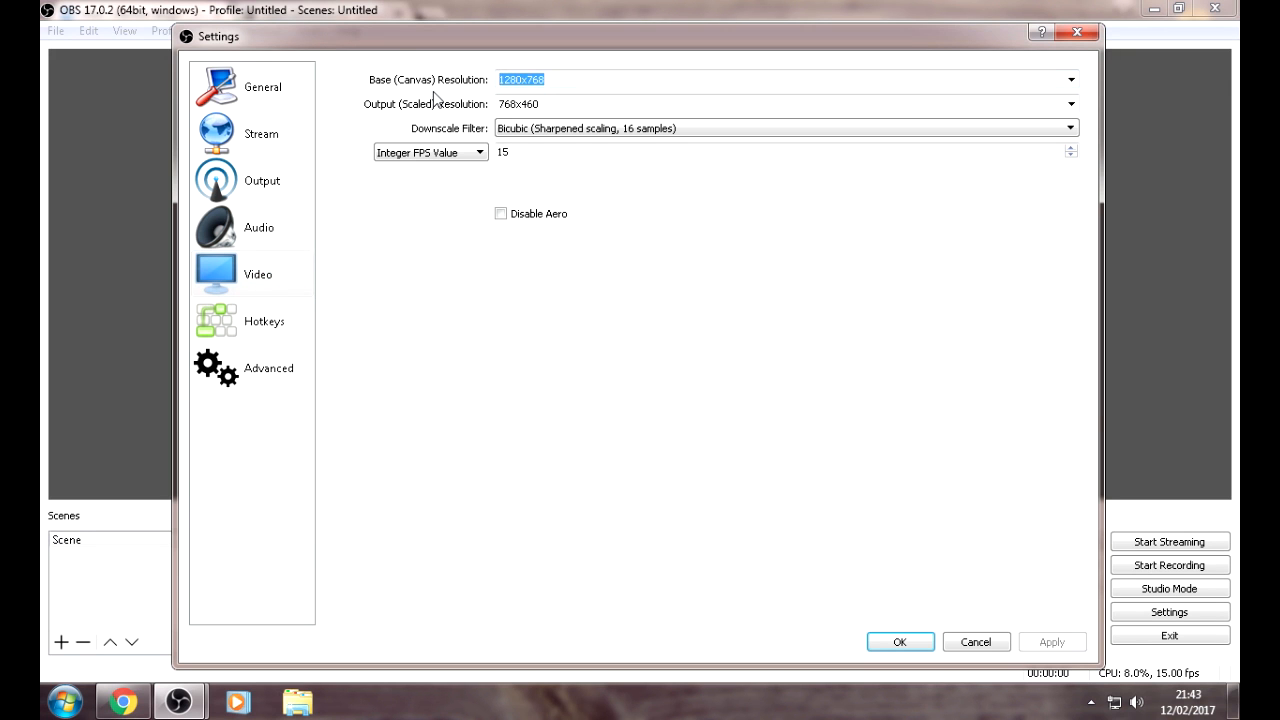
text(800x450)
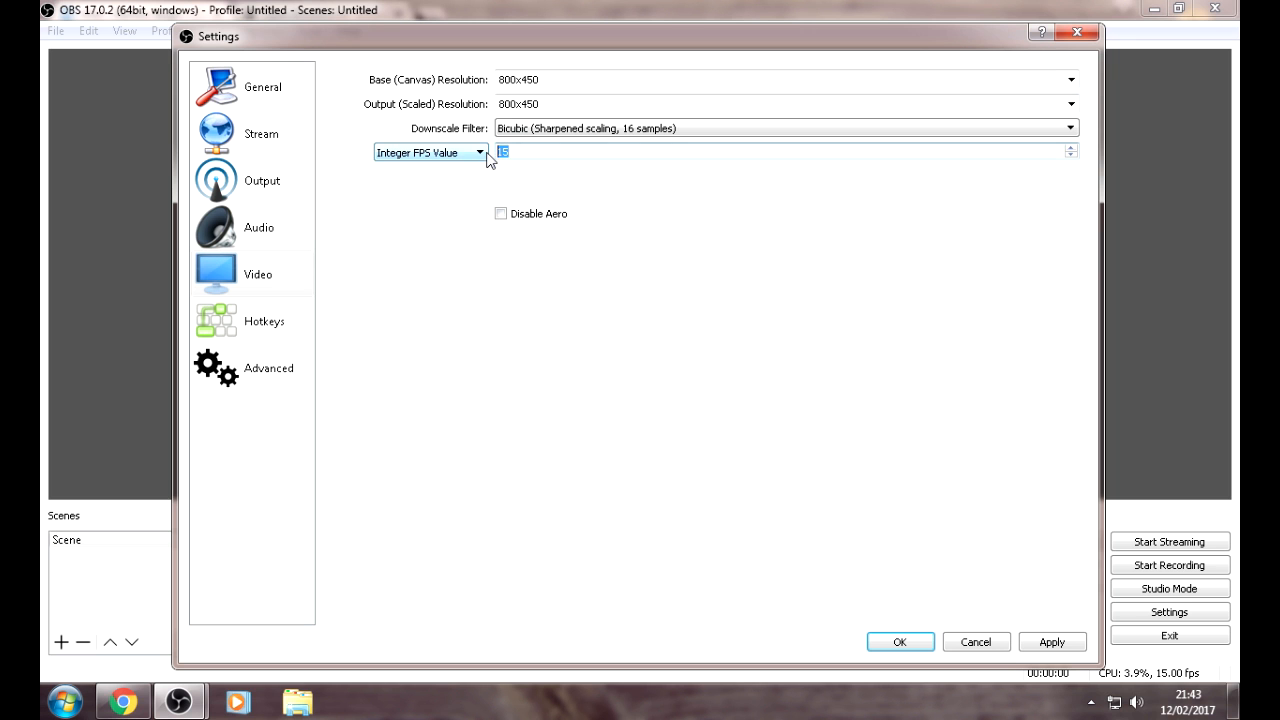
text(20)
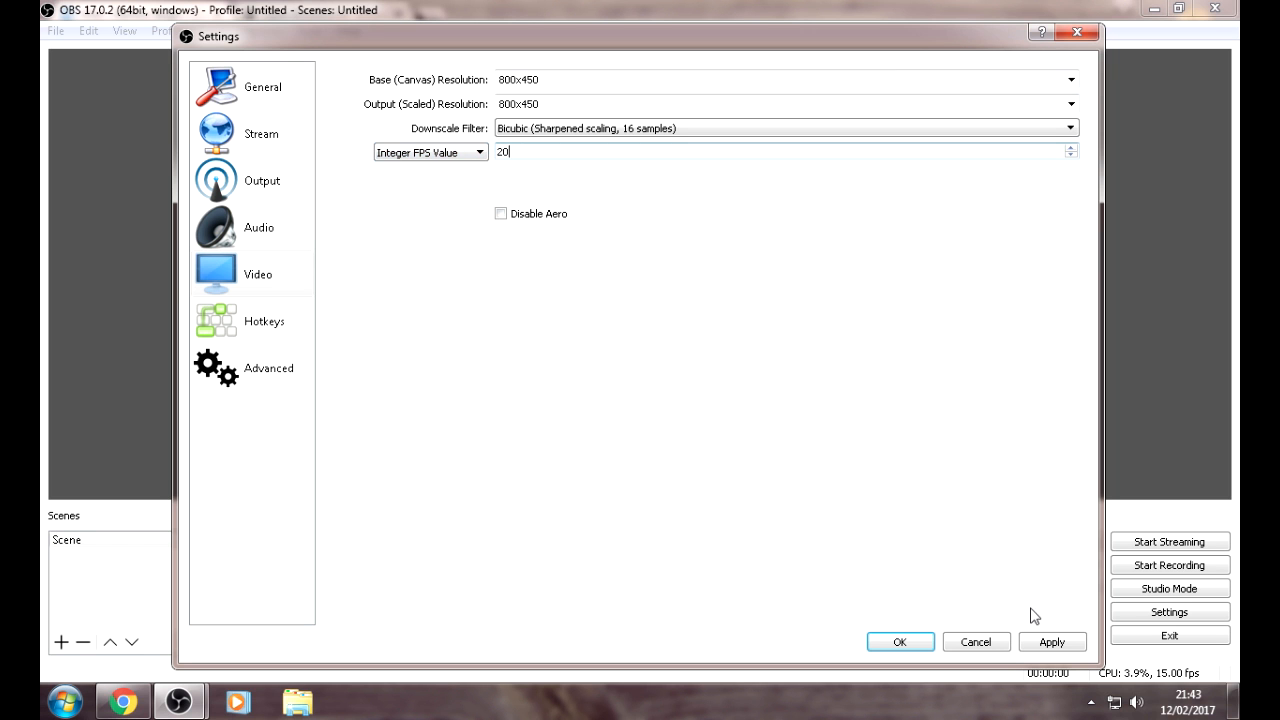
click(900, 641)
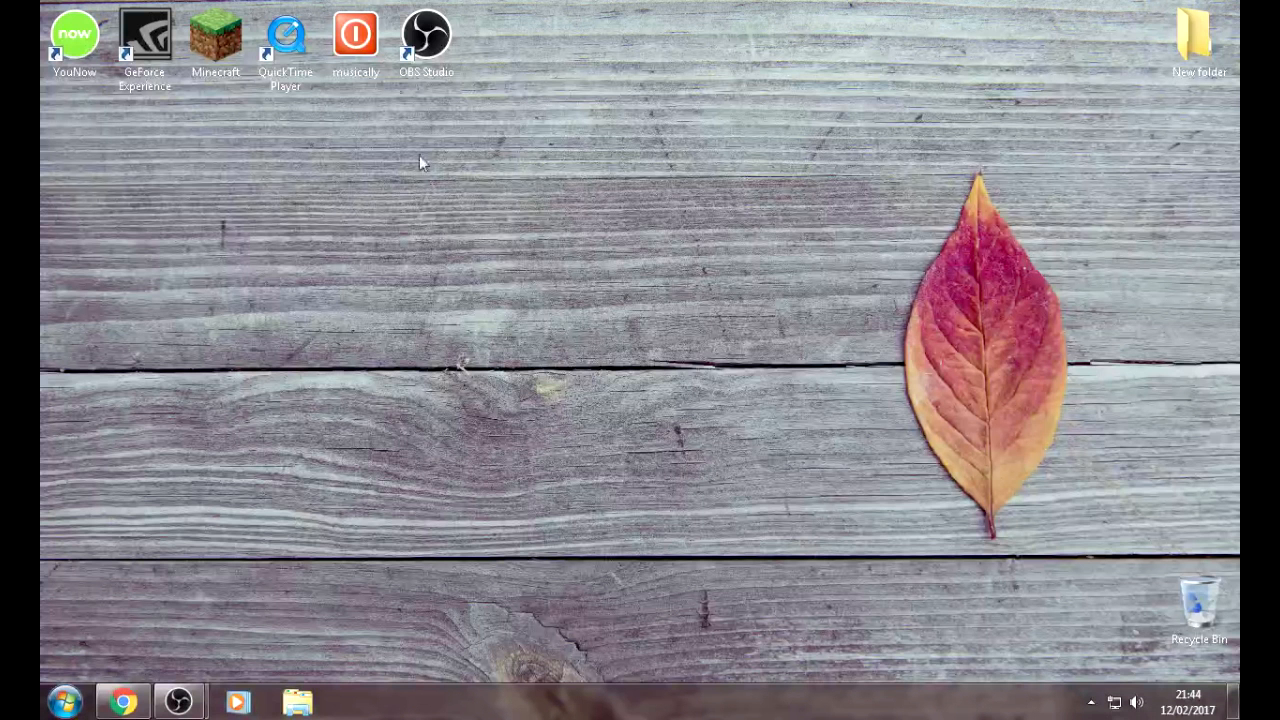
Launch Minecraft from the desktop shortcut and allow the unverified app to run.
double_click(215, 35)
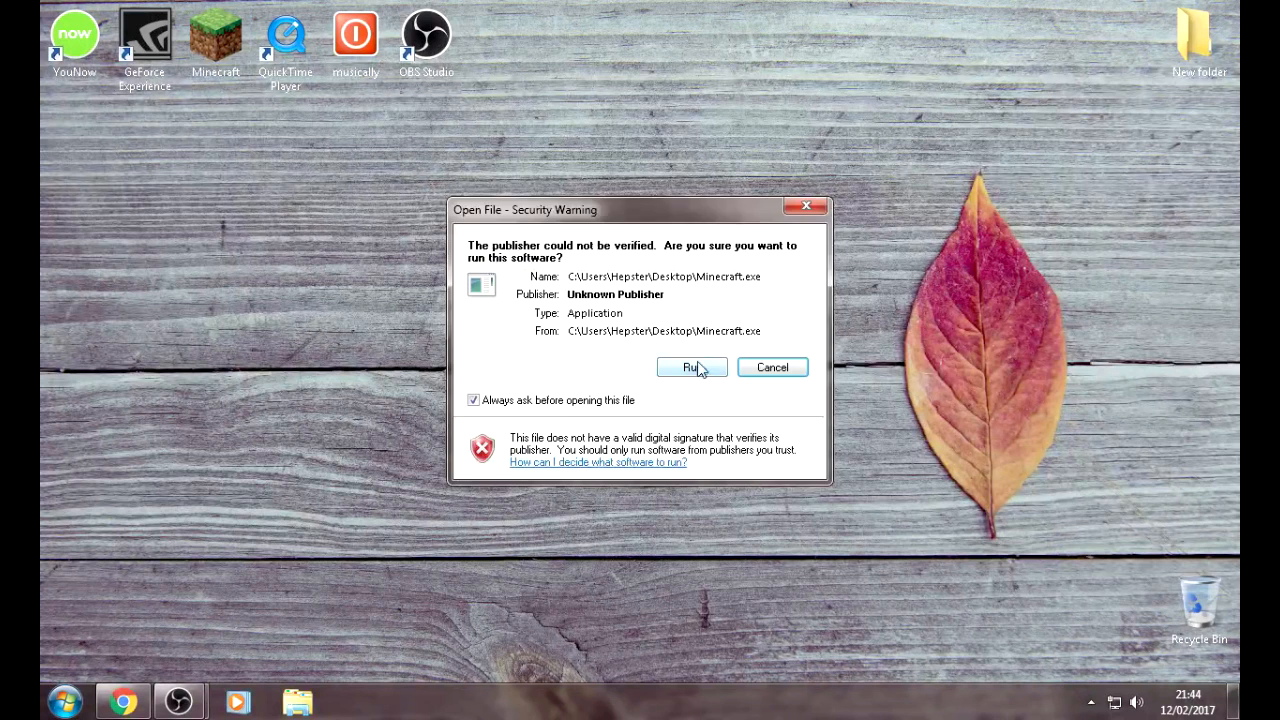
click(692, 367)
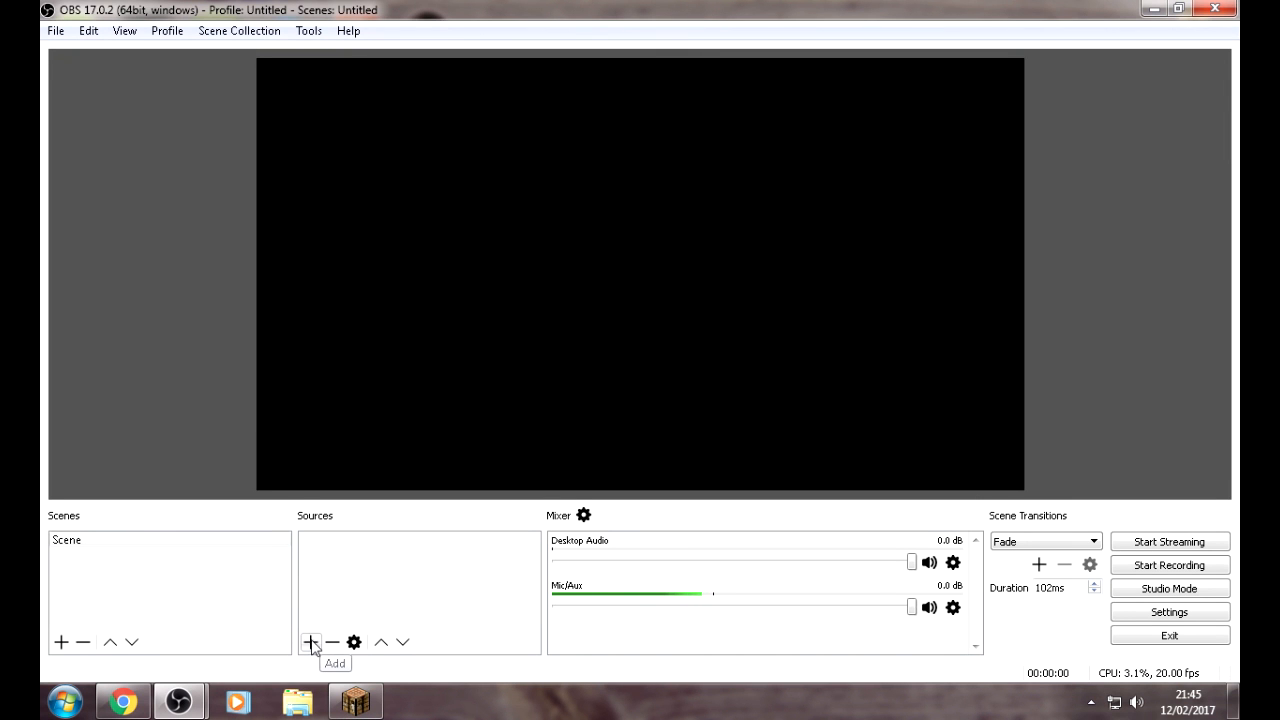
Add a new Game Capture source to the scene.
click(311, 641)
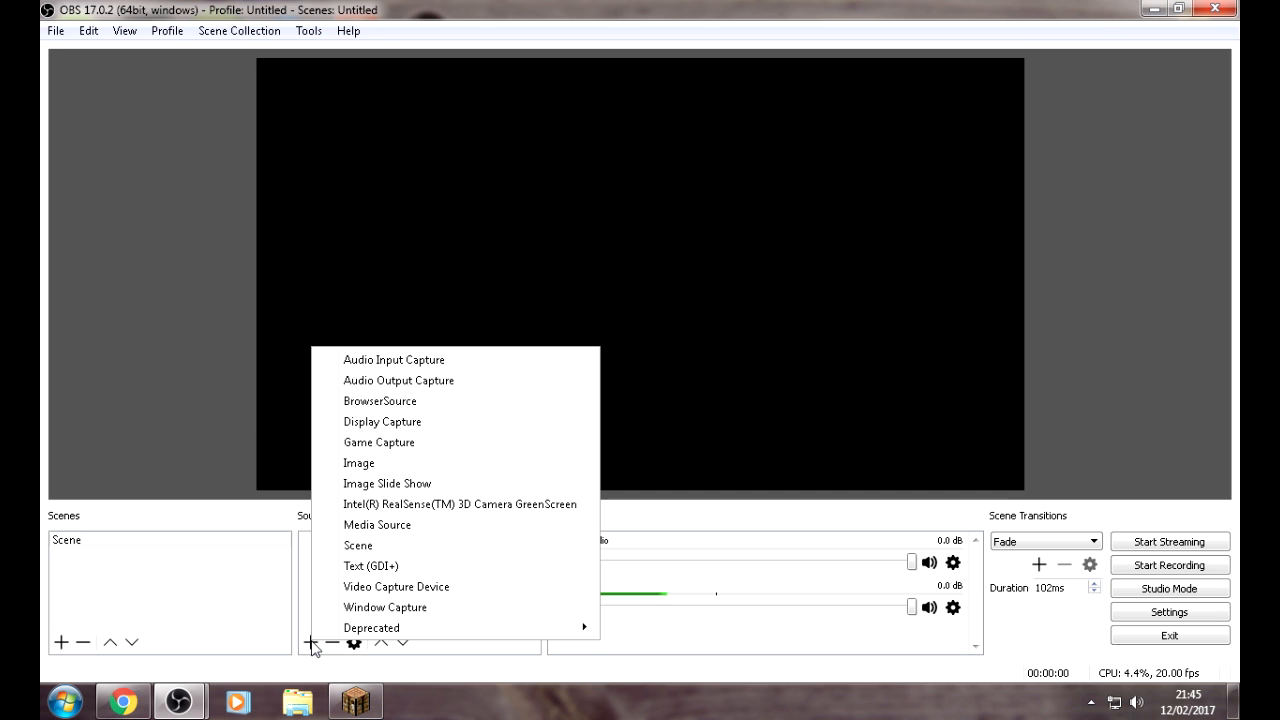
mouse_move(430, 448)
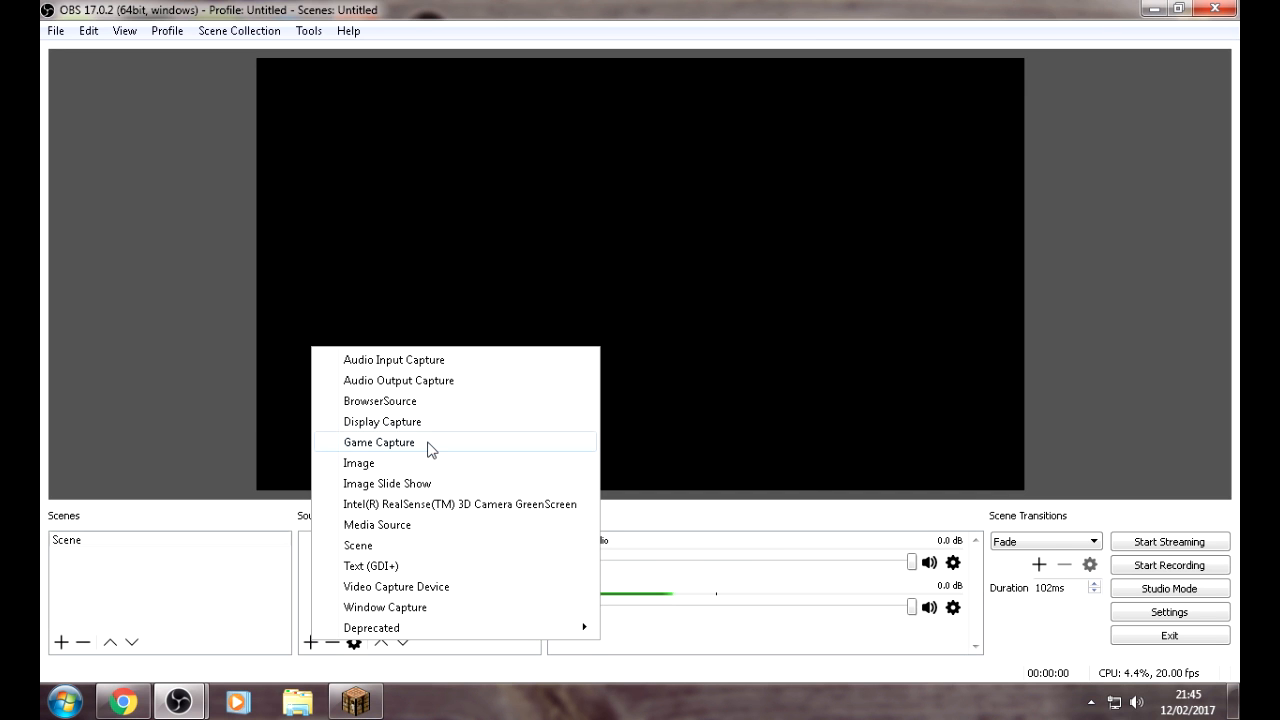
click(378, 442)
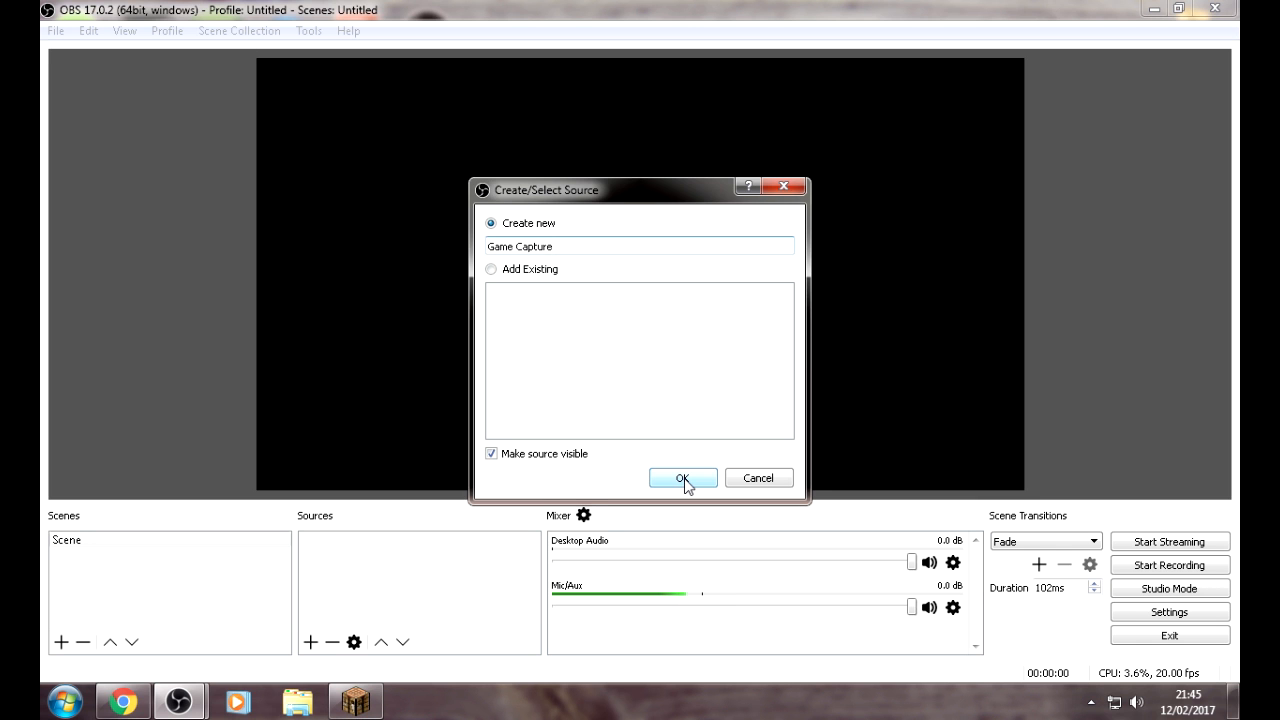
click(683, 477)
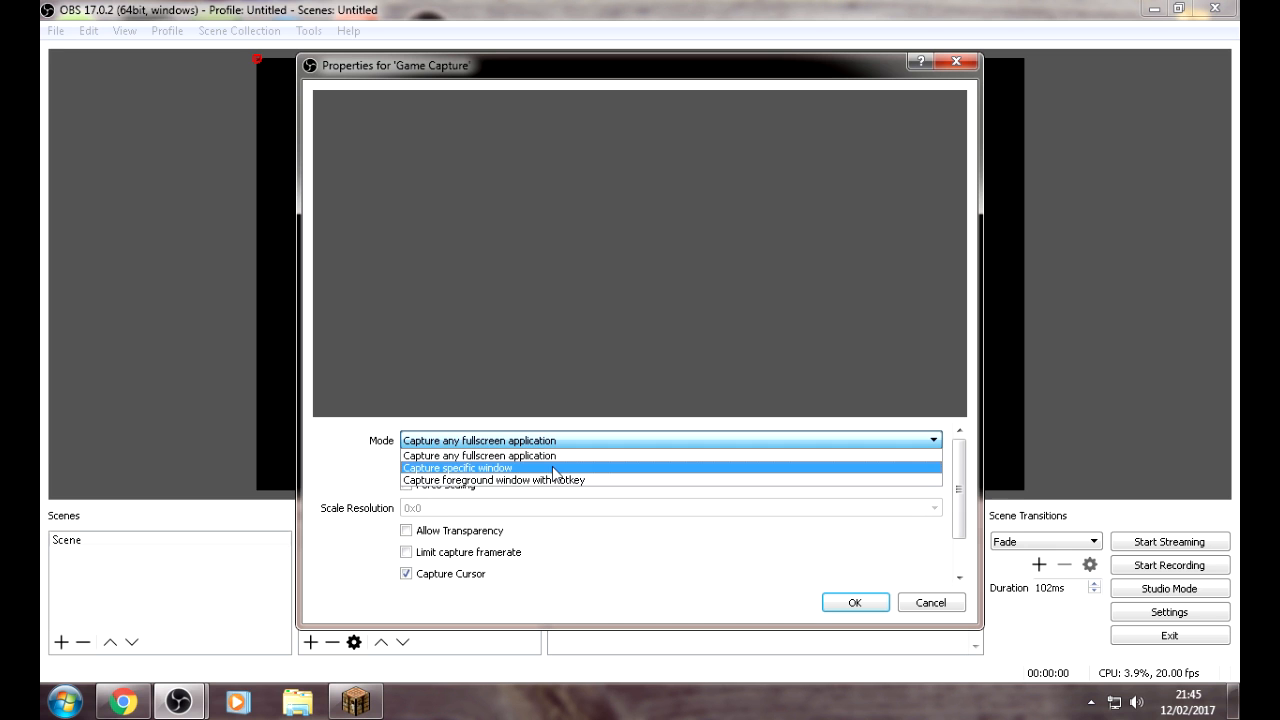
Set the capture to the specific Minecraft 1.8 window and confirm.
click(457, 467)
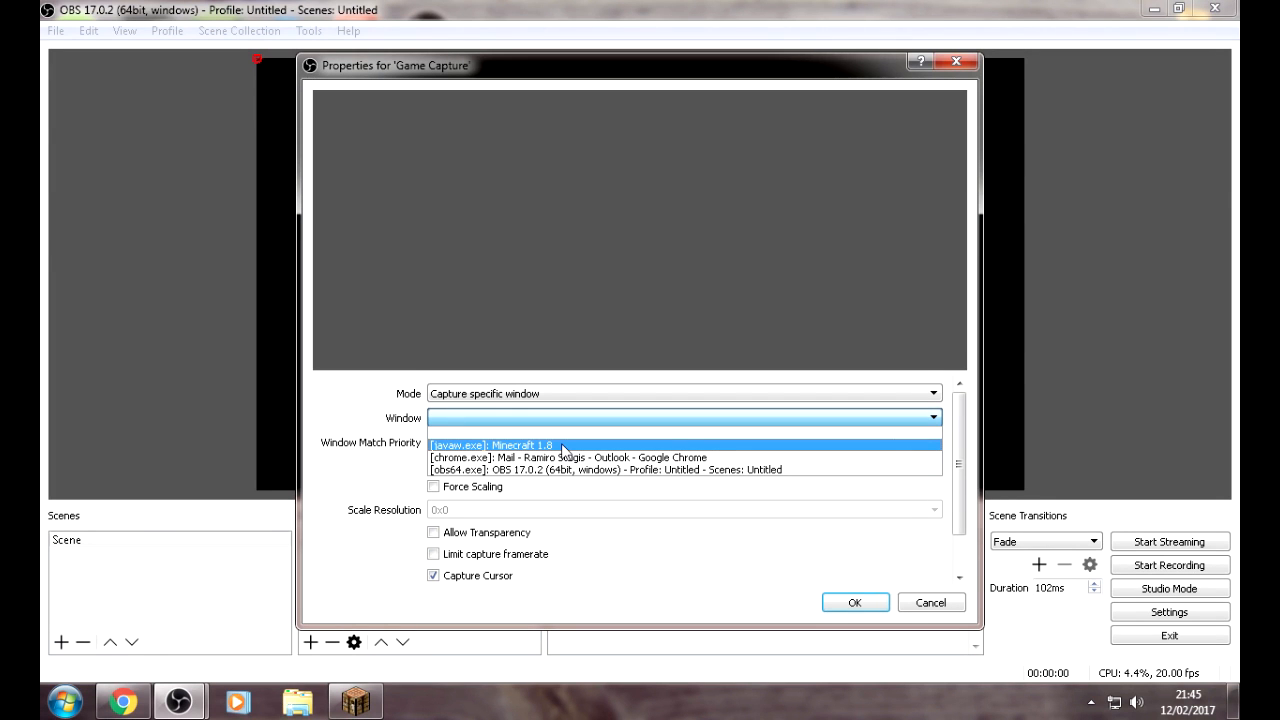
mouse_move(565, 457)
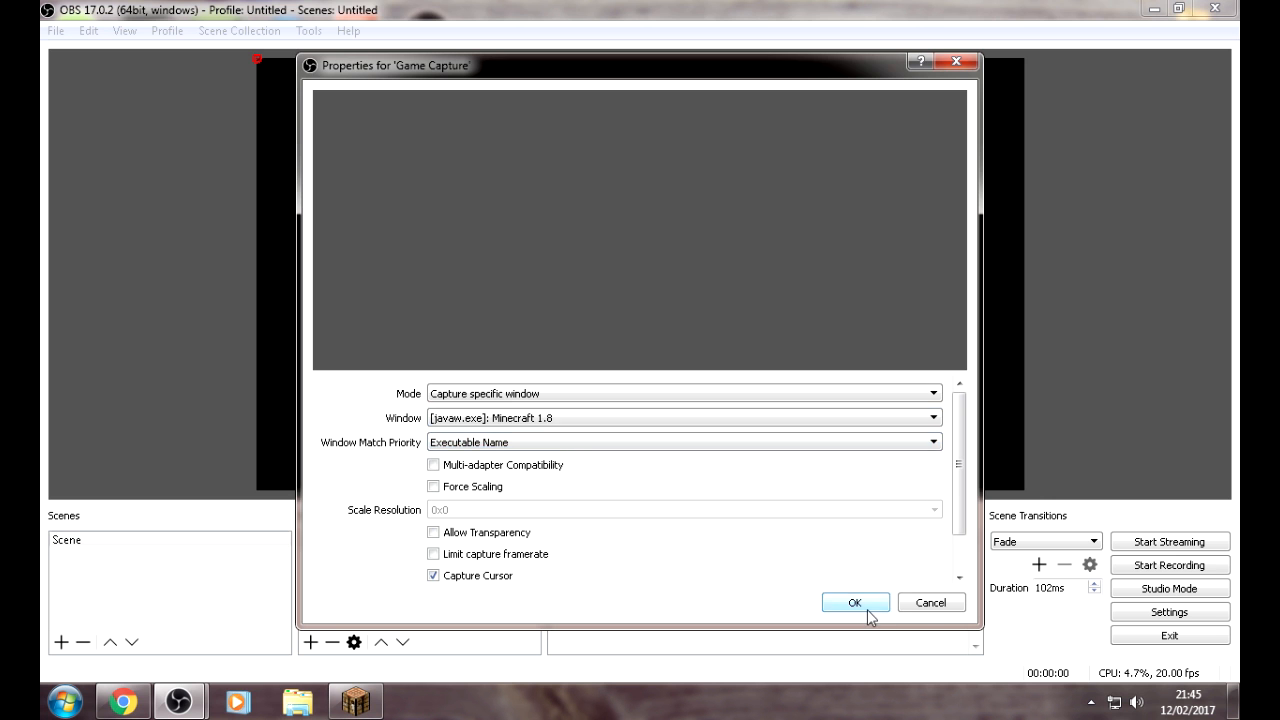
click(855, 602)
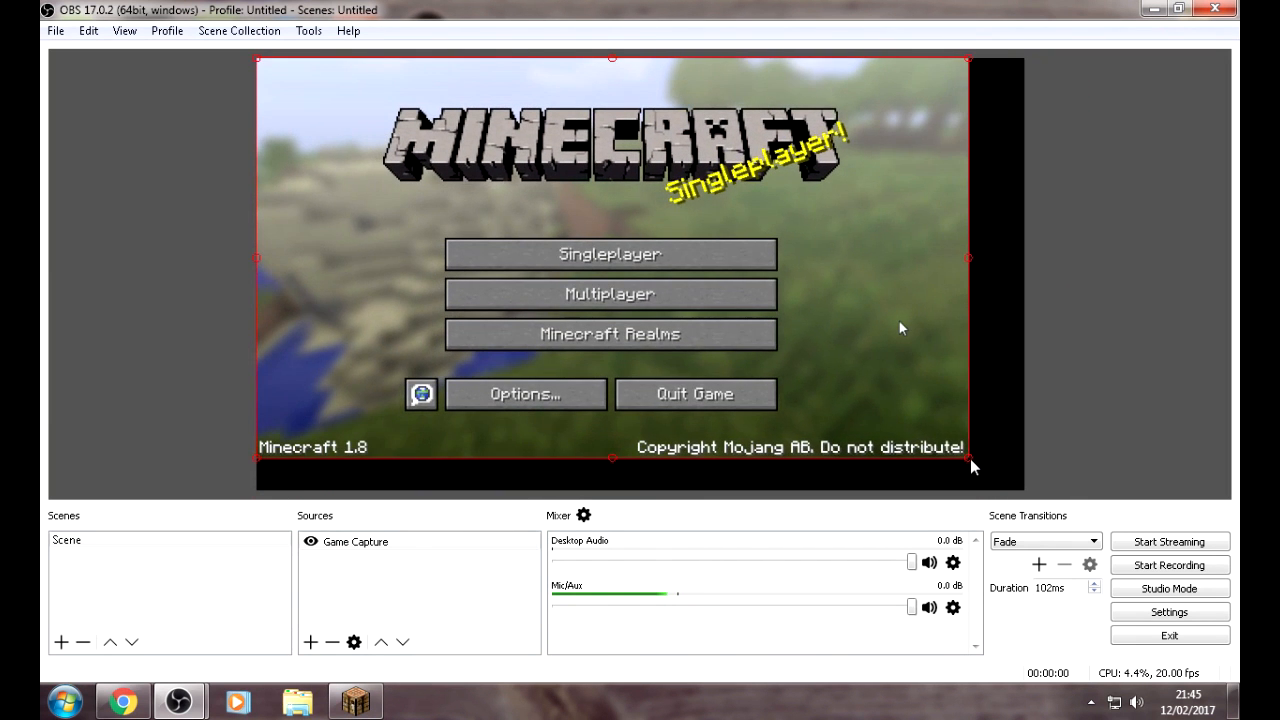
Stretch the Minecraft capture from its bottom-right handle to fill the preview canvas.
drag(965, 458, 1010, 485)
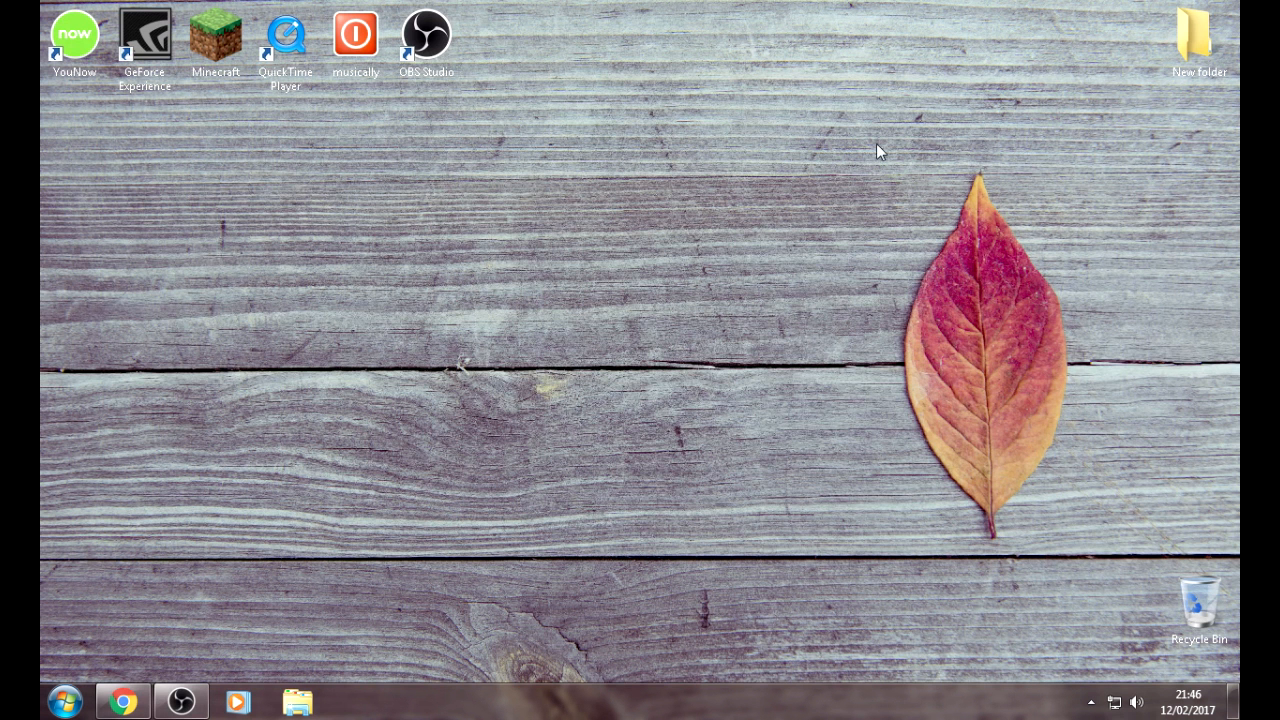
mouse_move(340, 181)
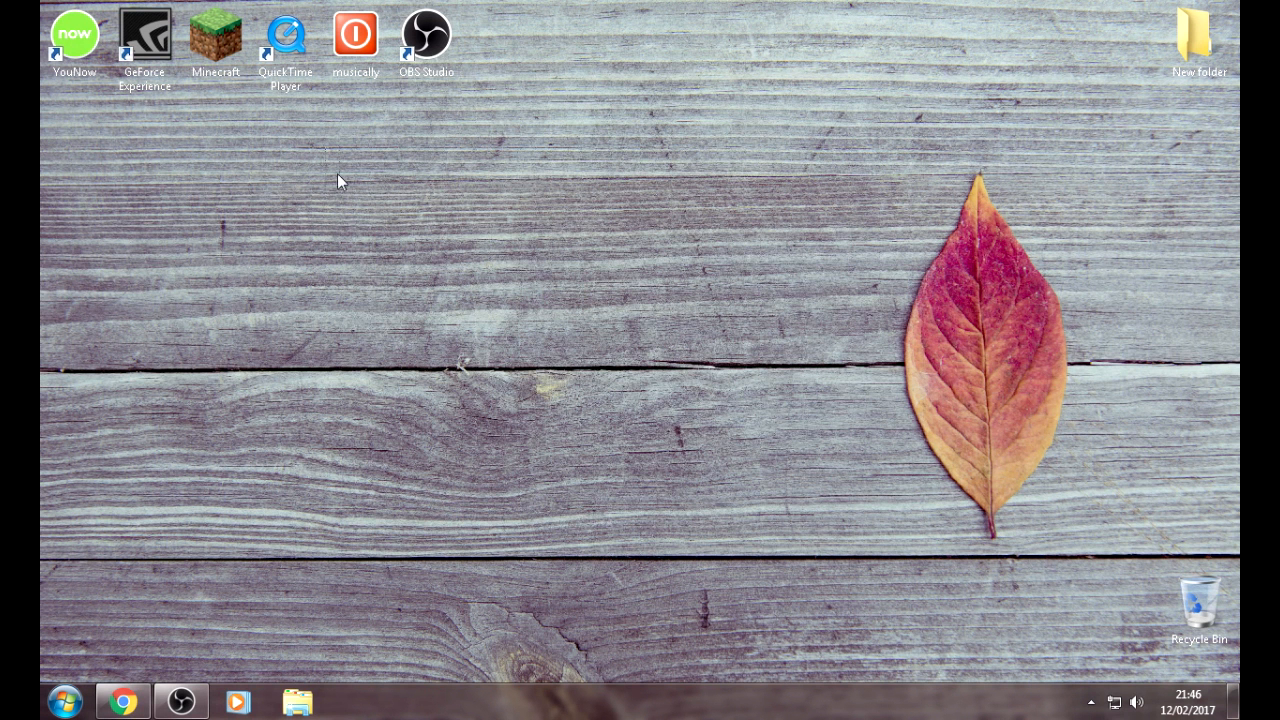
mouse_move(988, 116)
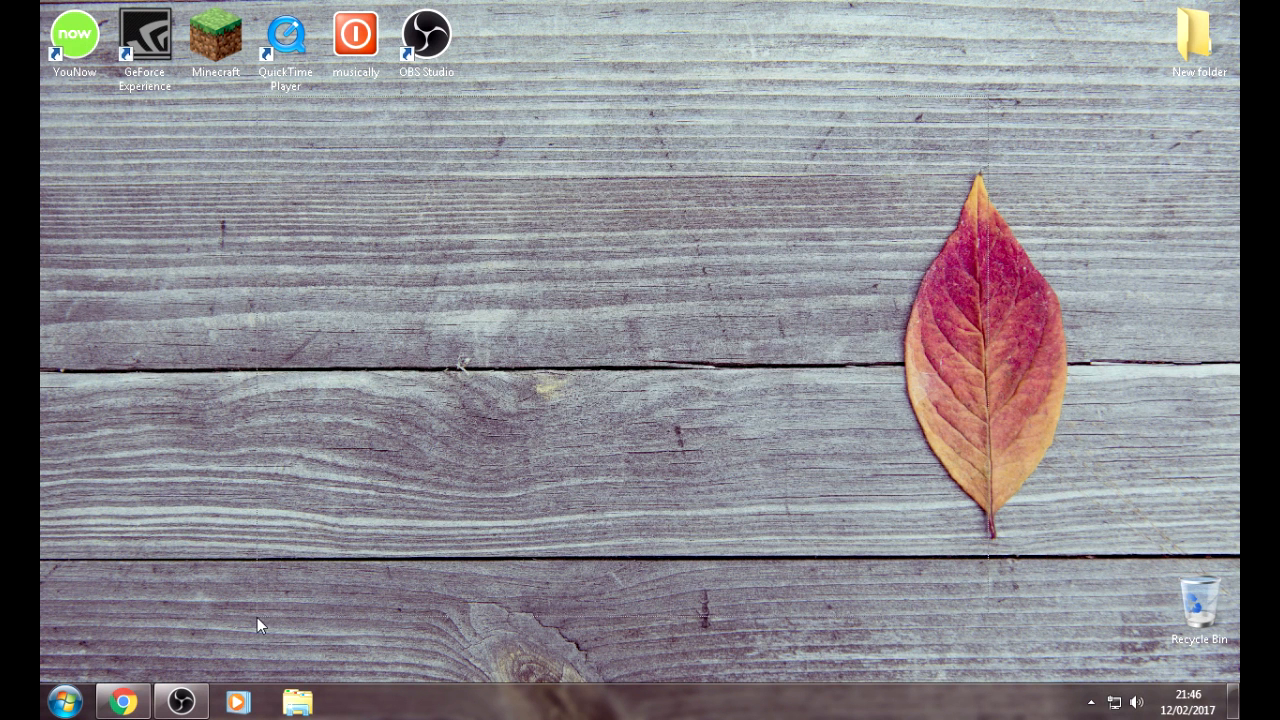
mouse_move(1022, 663)
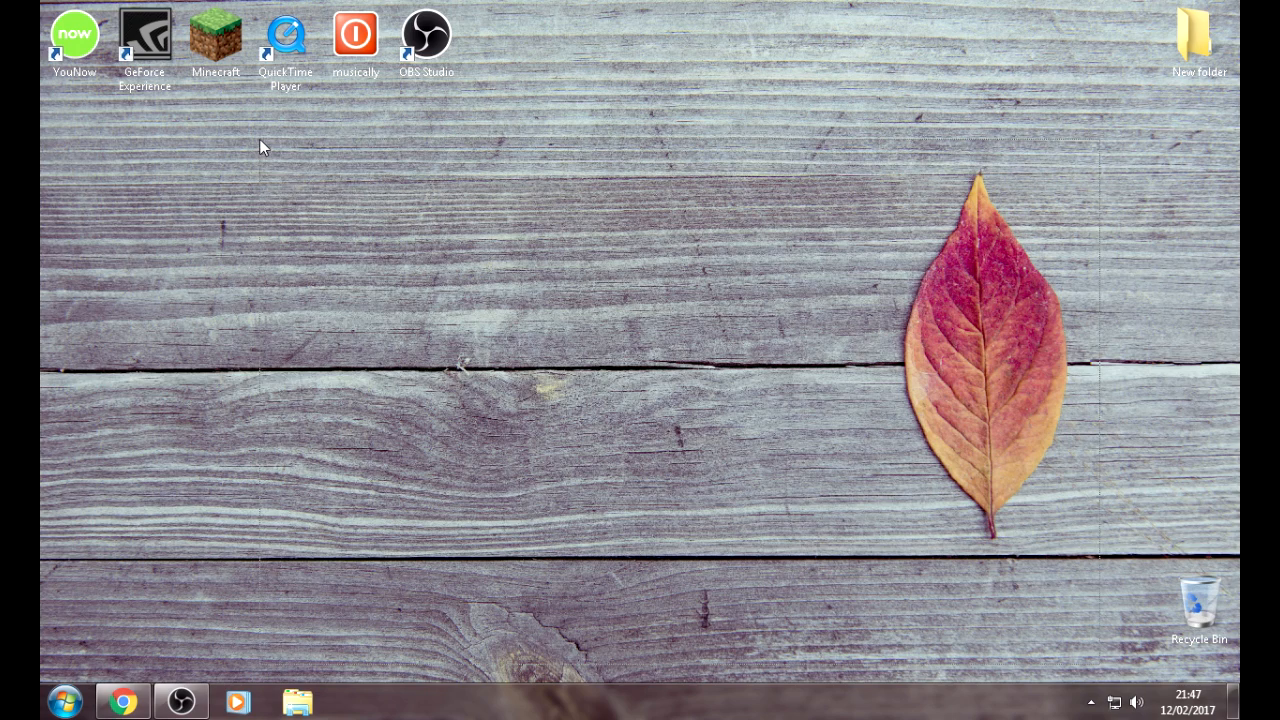
mouse_move(928, 618)
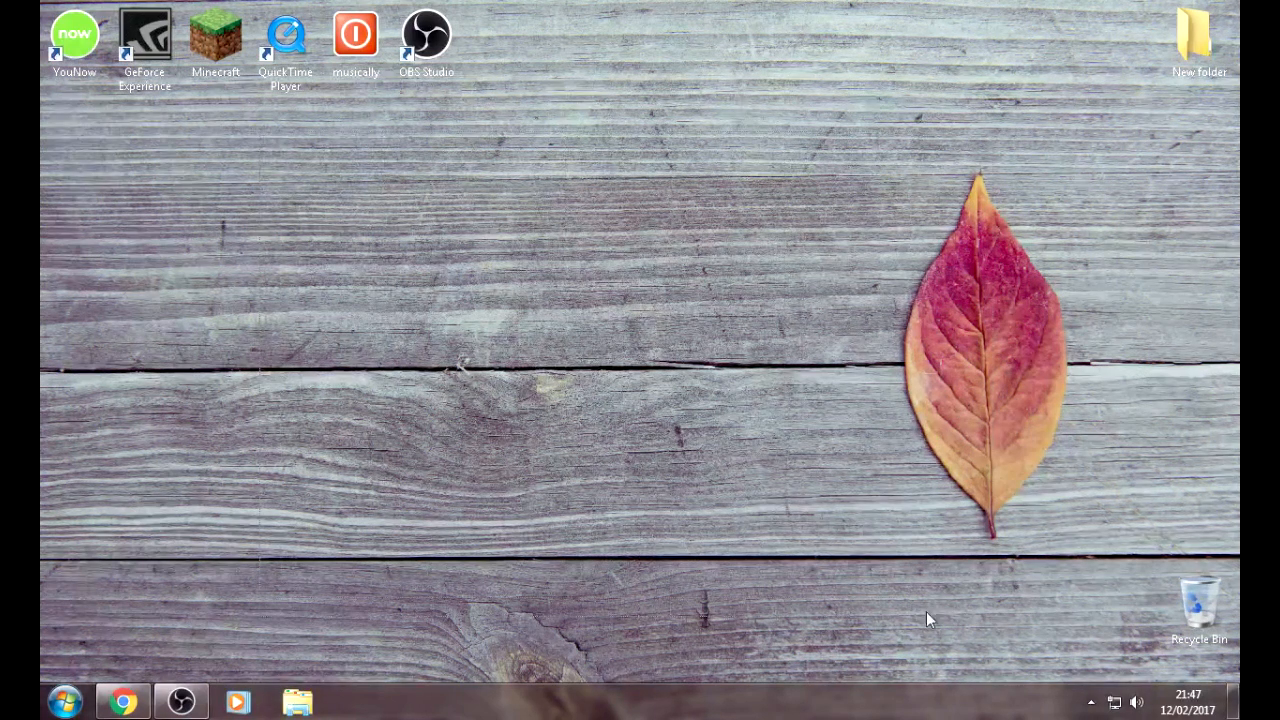
mouse_move(1069, 157)
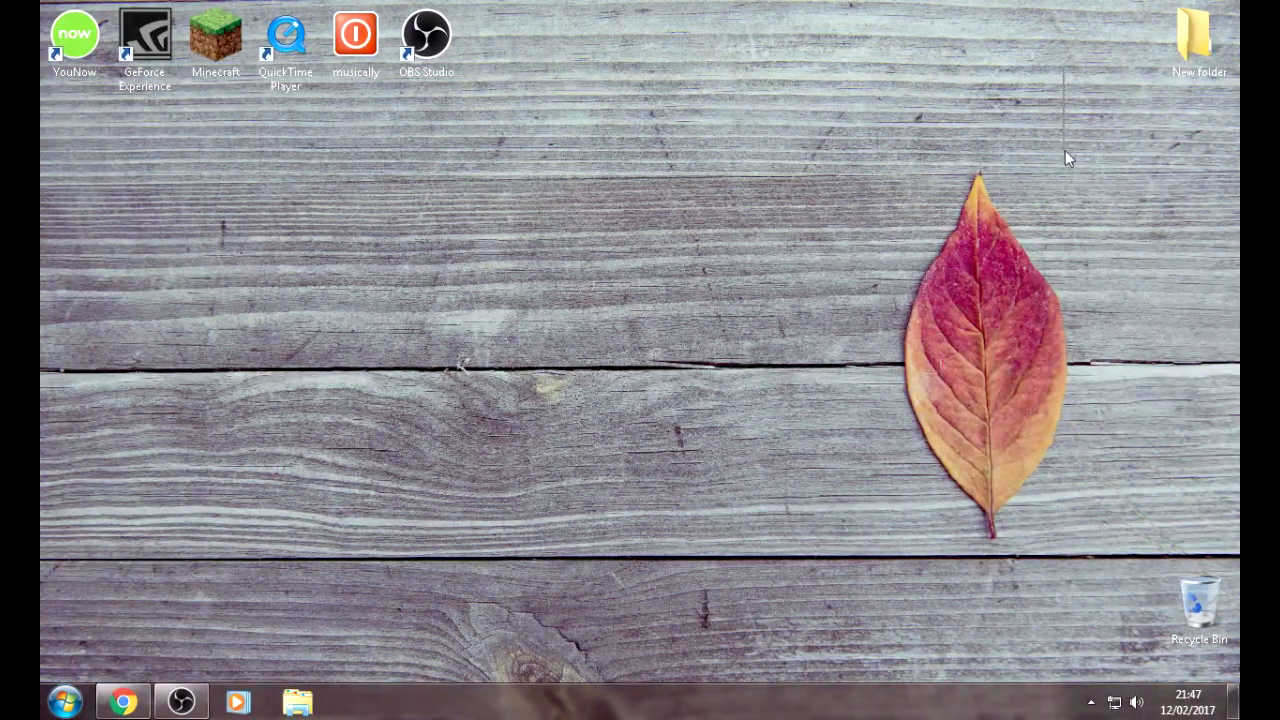